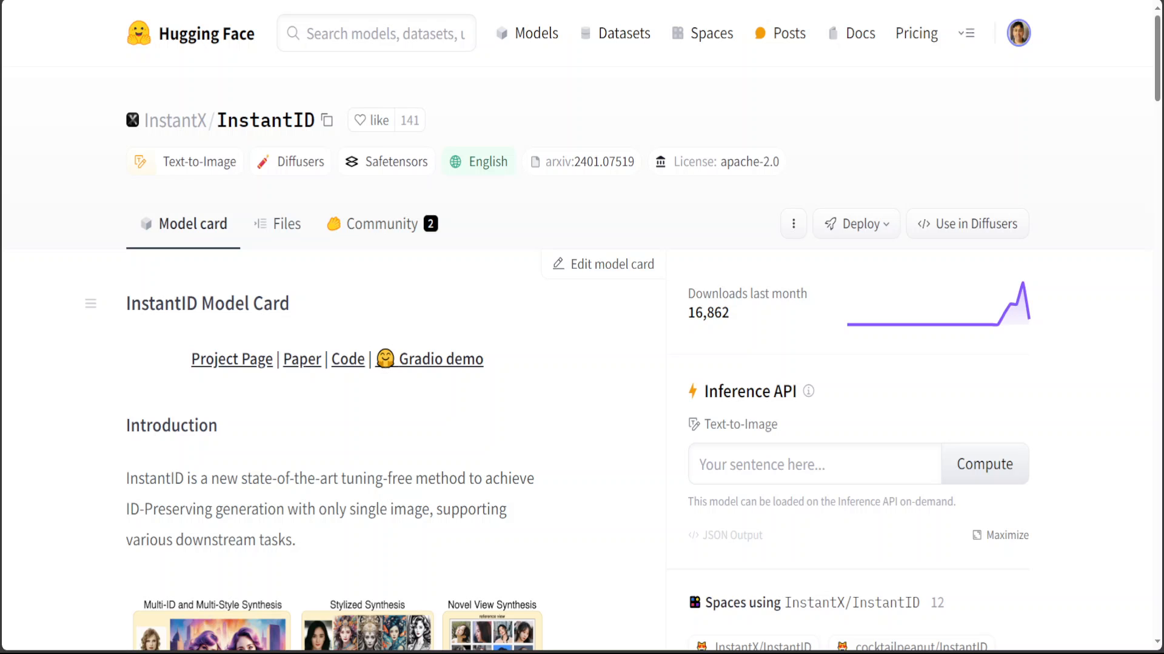
- Check the OS release, pip install the dependencies, and git clone the InstantID repository
{"action": "type", "text": "cat /etc/*release"}
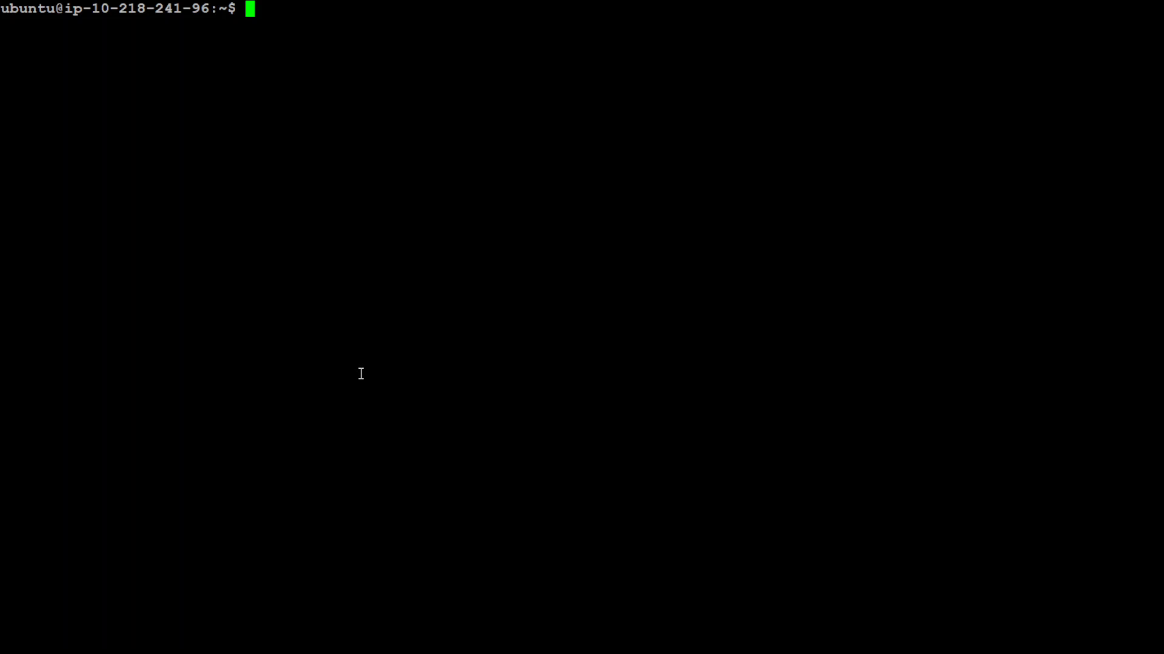
{"action": "mouse_move", "coordinate": [303, 168]}
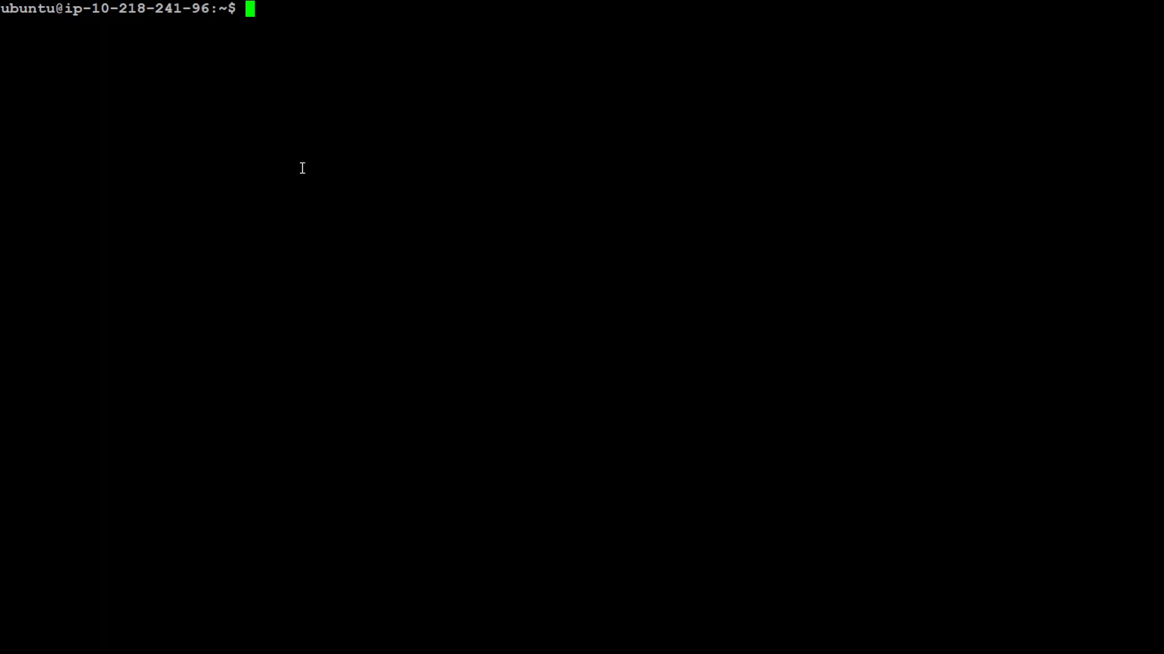
{"action": "type", "text": "pip install diffusers insightface opencv-python transformers accelerate onnxruntime"}
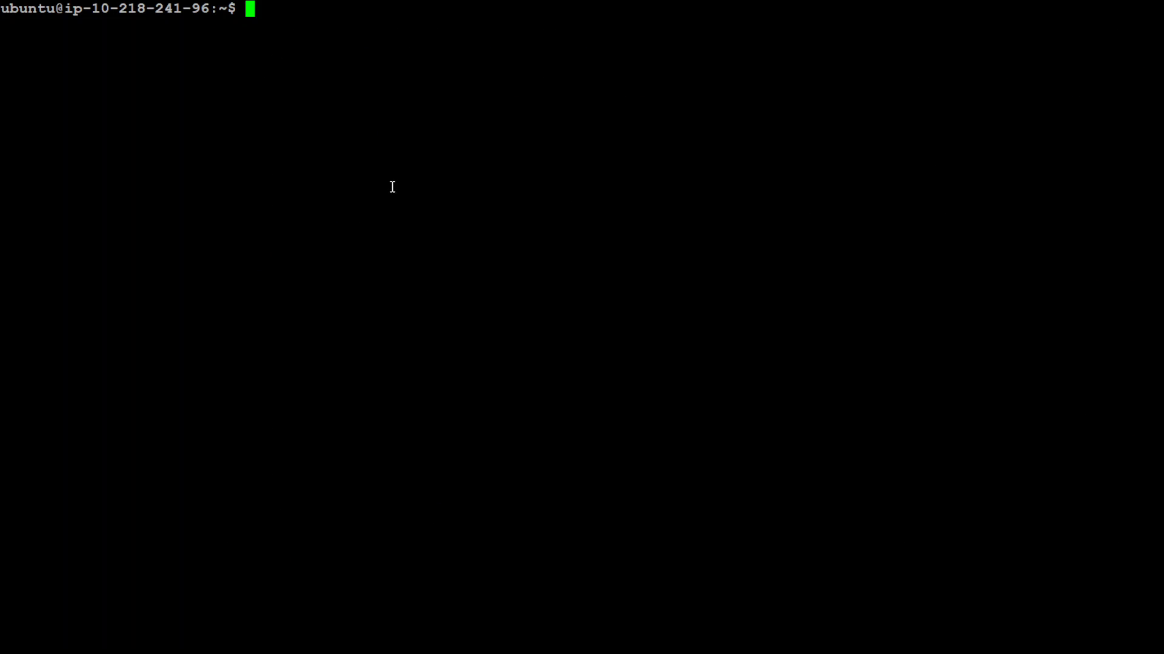
{"action": "type", "text": "git clone https://github.com/InstantID/InstantID.git"}
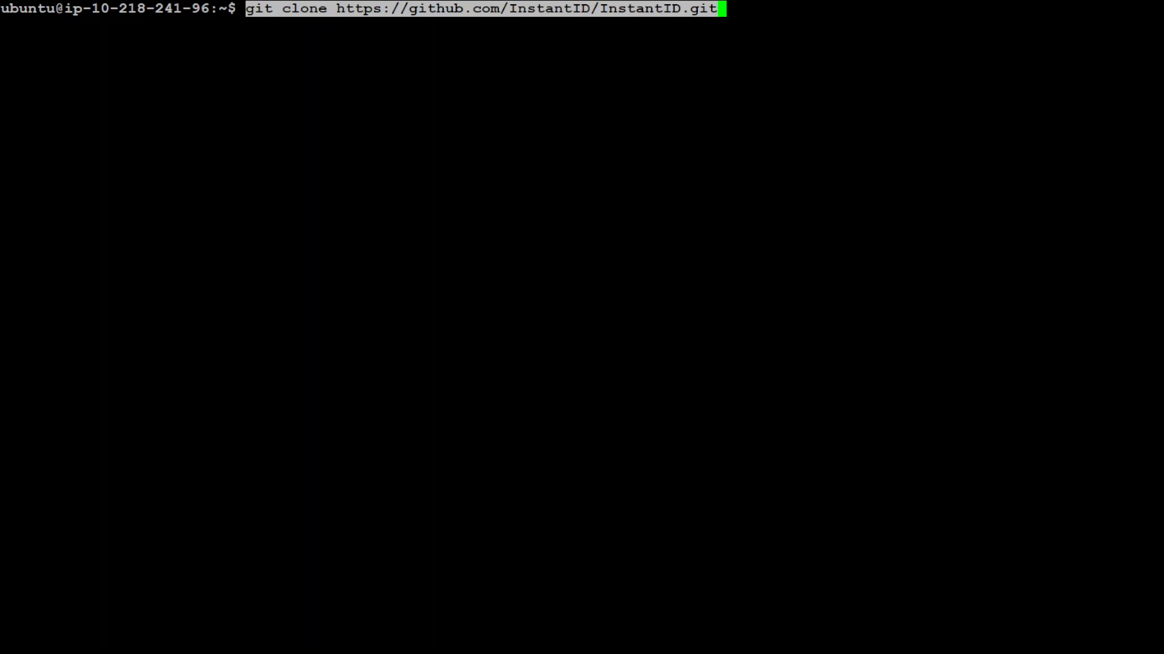
{"action": "mouse_move", "coordinate": [238, 177]}
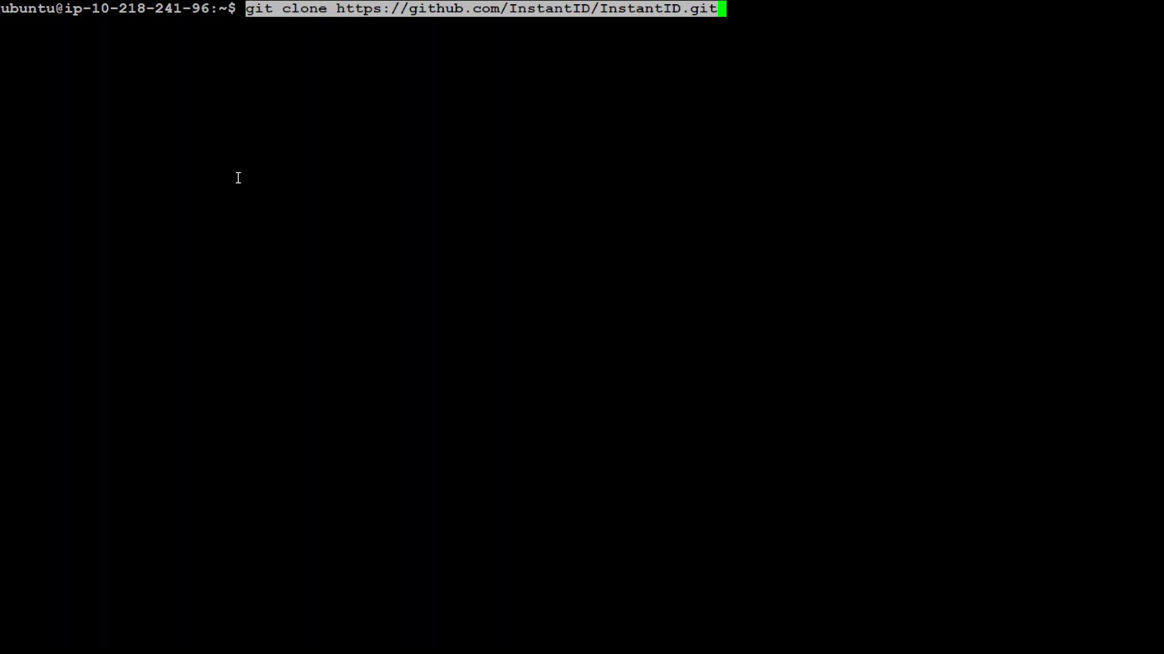
{"action": "mouse_move", "coordinate": [638, 28]}
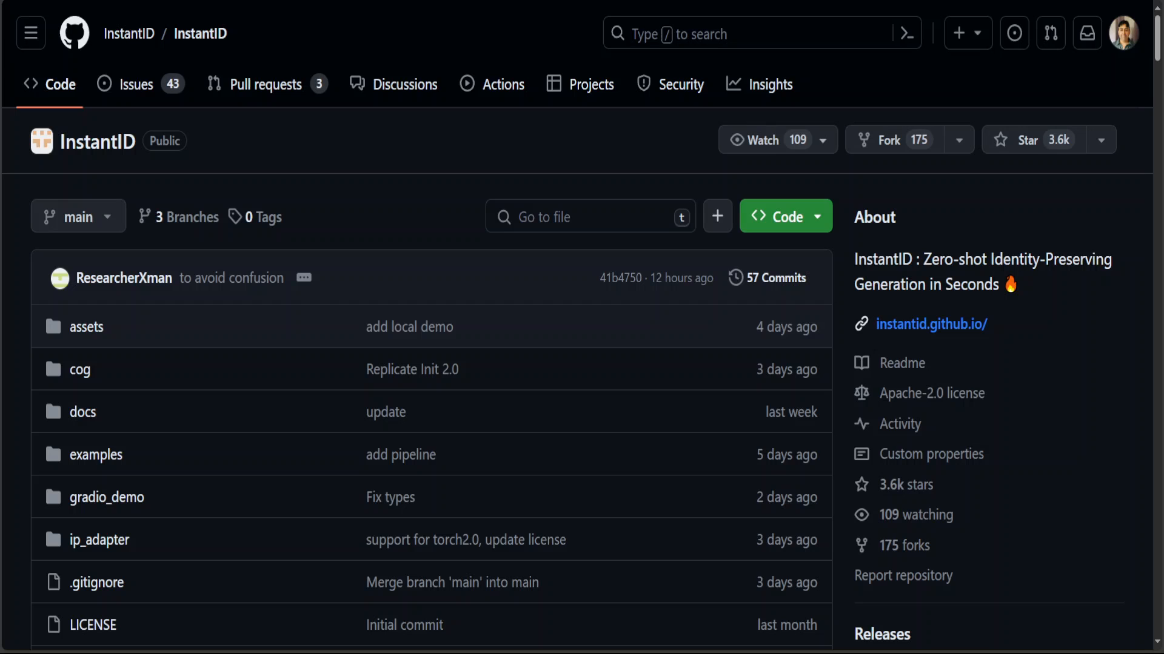
{"action": "left_click", "coordinate": [786, 216]}
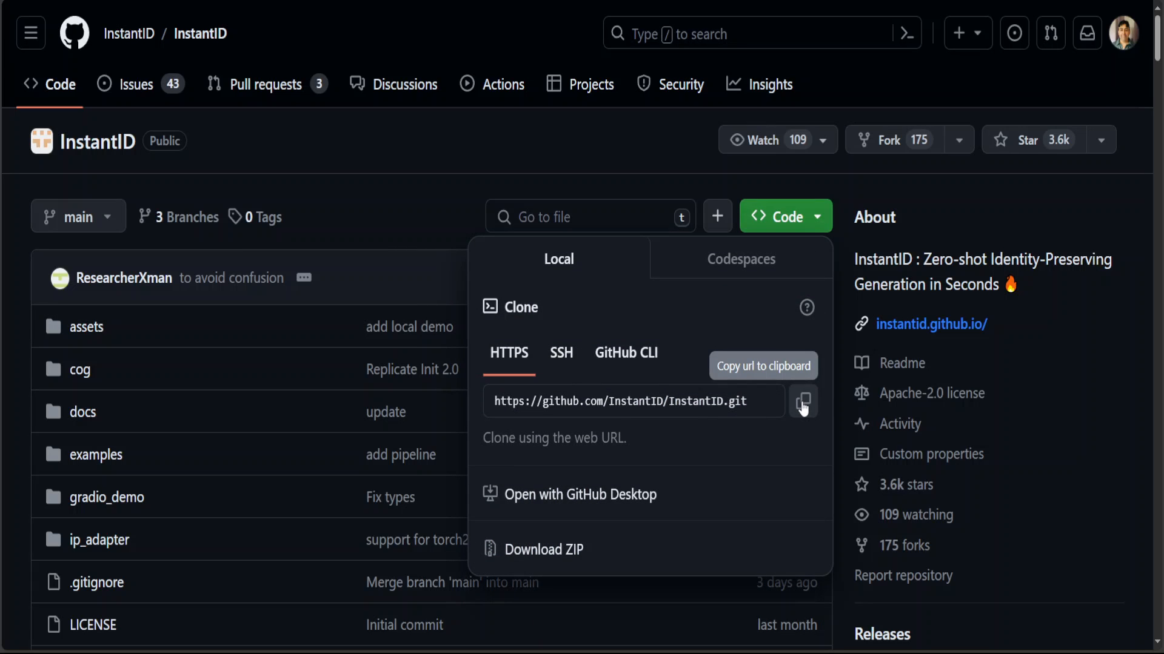
{"action": "left_click", "coordinate": [803, 402]}
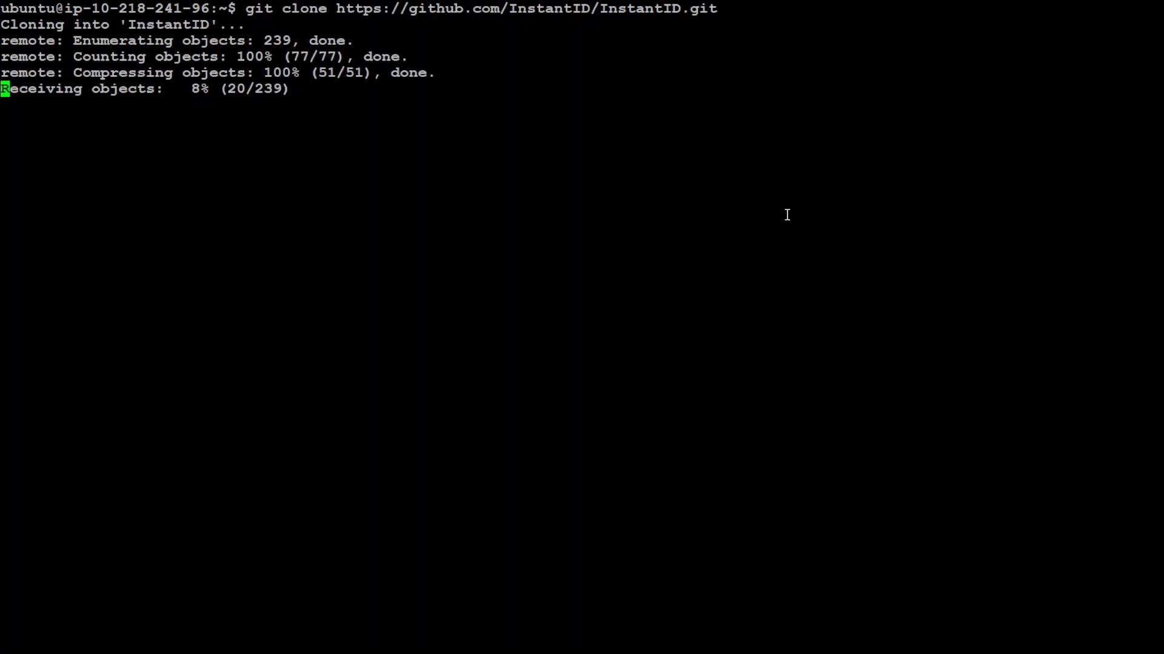
{"action": "mouse_move", "coordinate": [227, 442]}
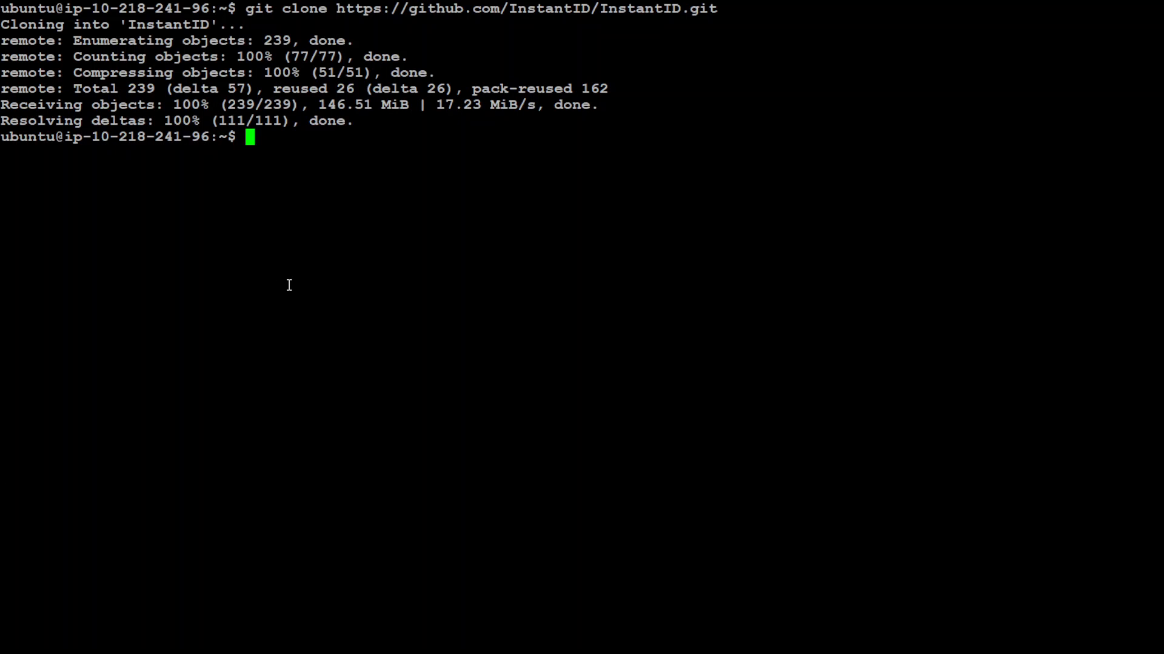
- Enter the InstantID folder, list its contents, clear the screen, and launch Python
{"action": "type", "text": "cd InstantID/"}
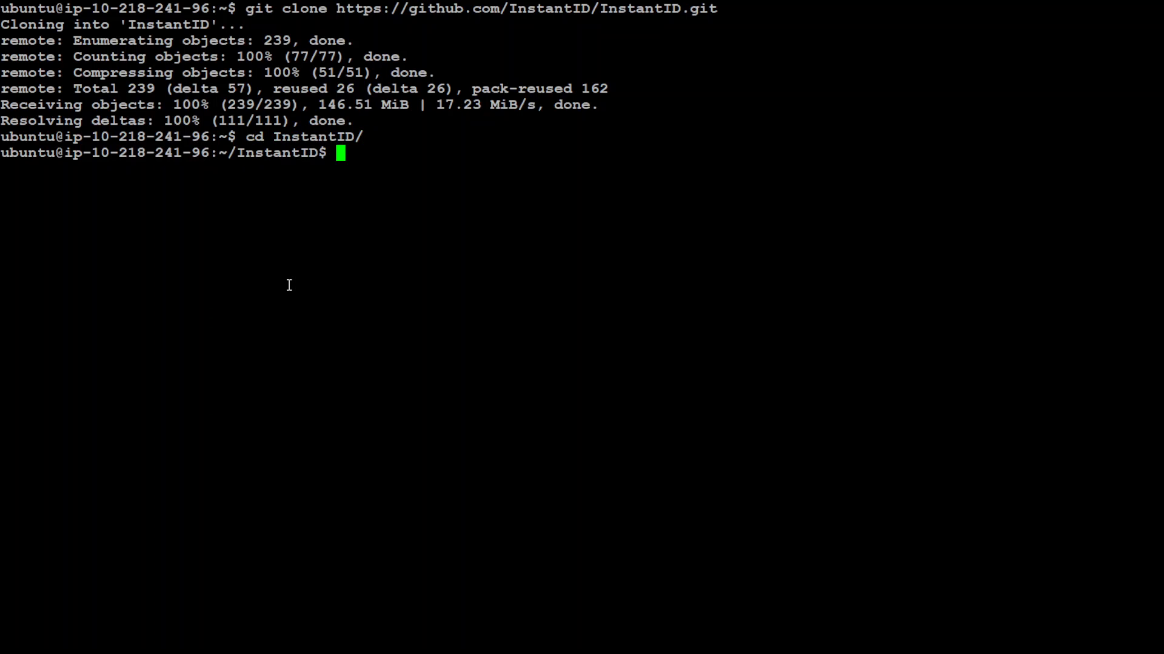
{"action": "type", "text": "ls"}
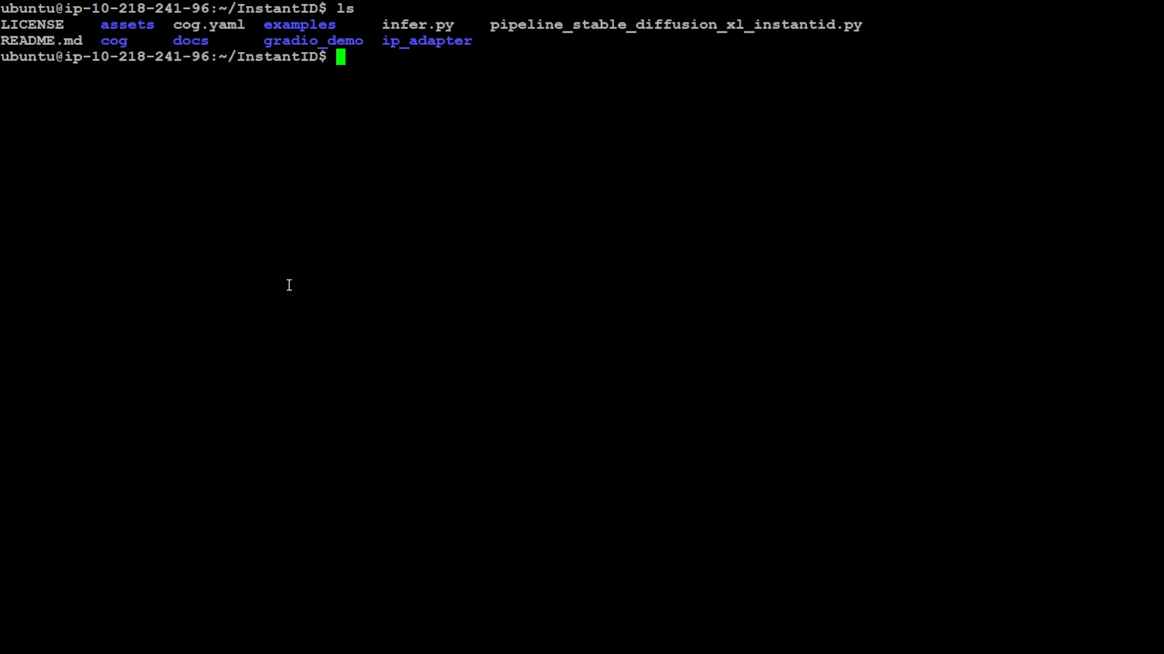
{"action": "type", "text": "cle"}
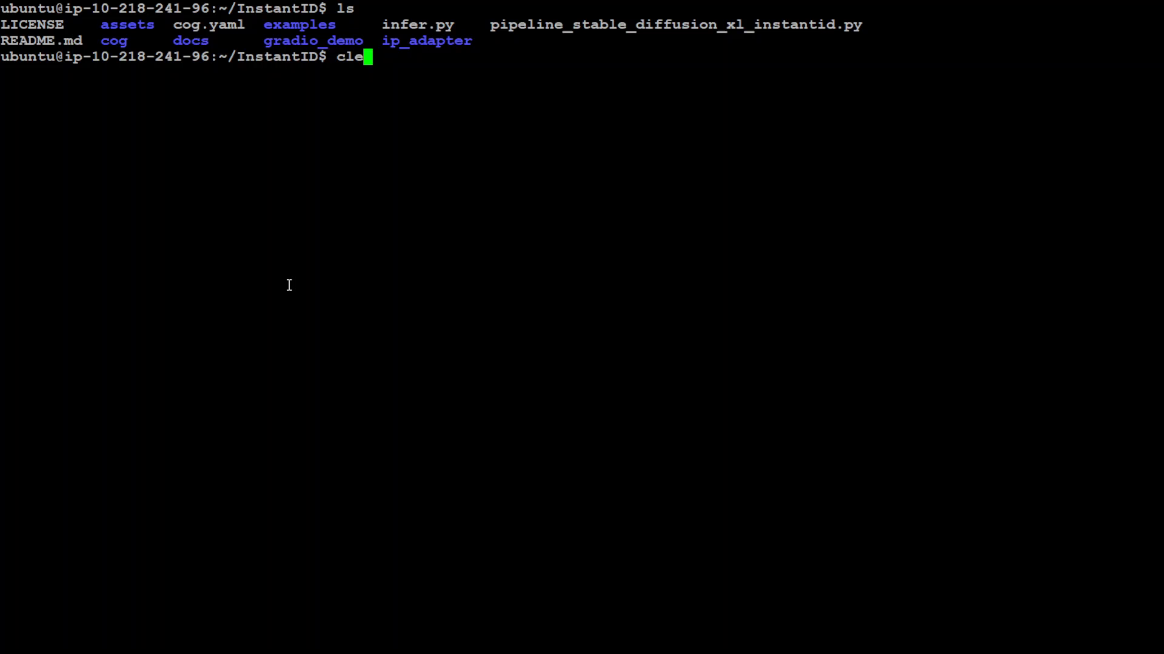
{"action": "key", "text": "Enter"}
{"action": "type", "text": "pwd"}
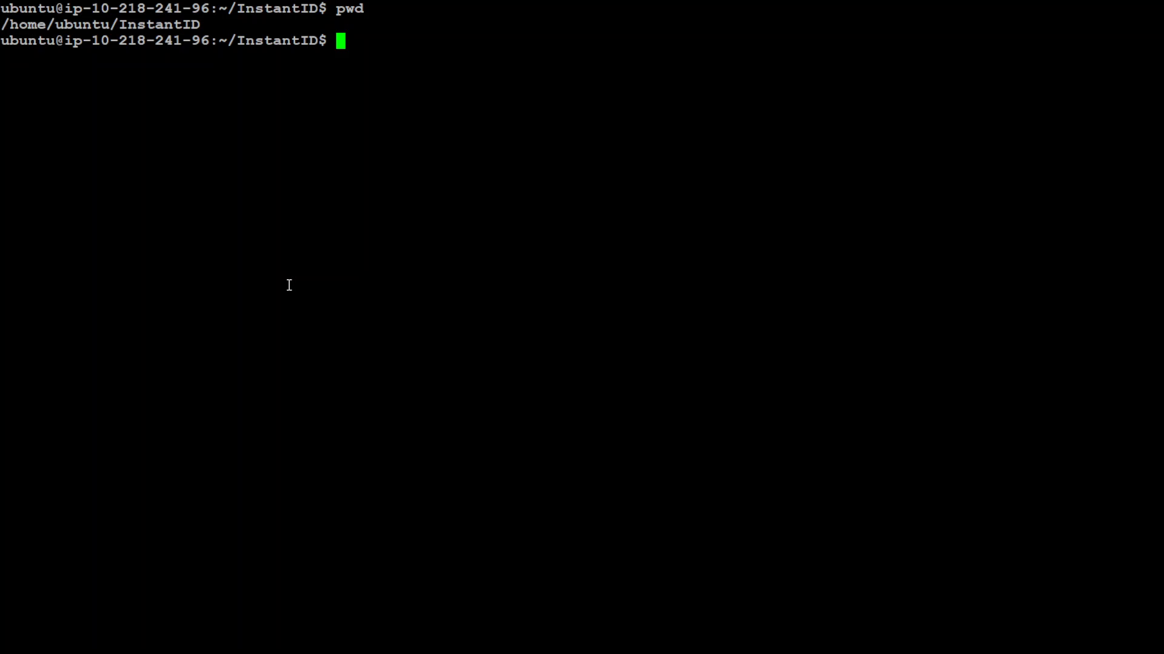
{"action": "type", "text": "python3"}
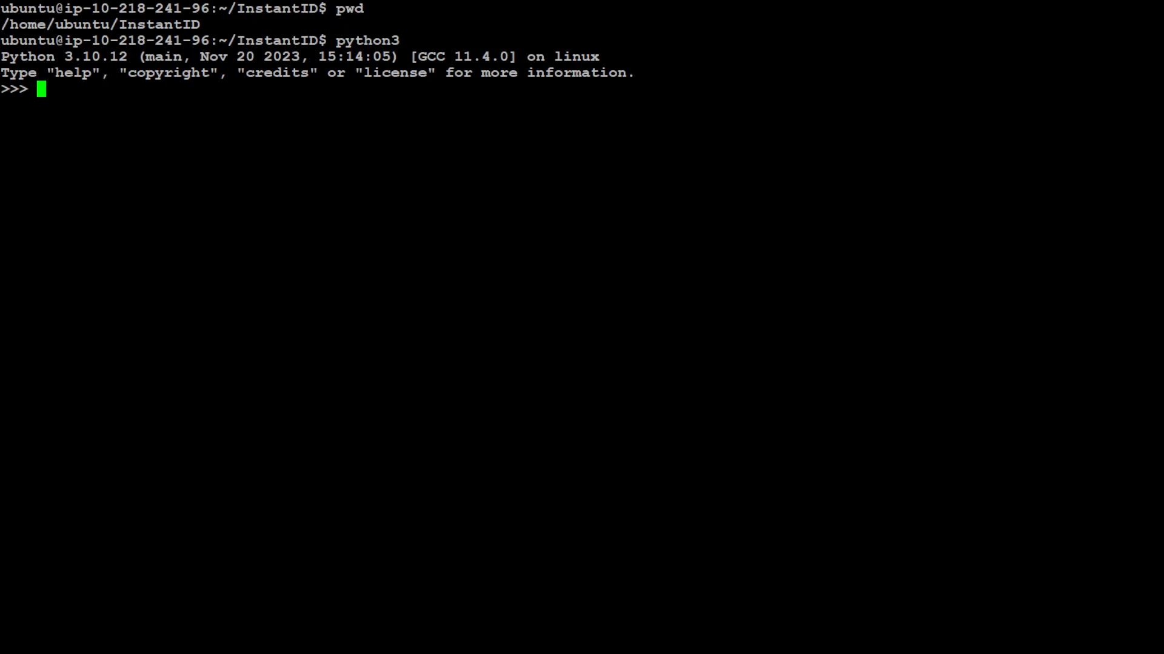
{"action": "mouse_move", "coordinate": [407, 154]}
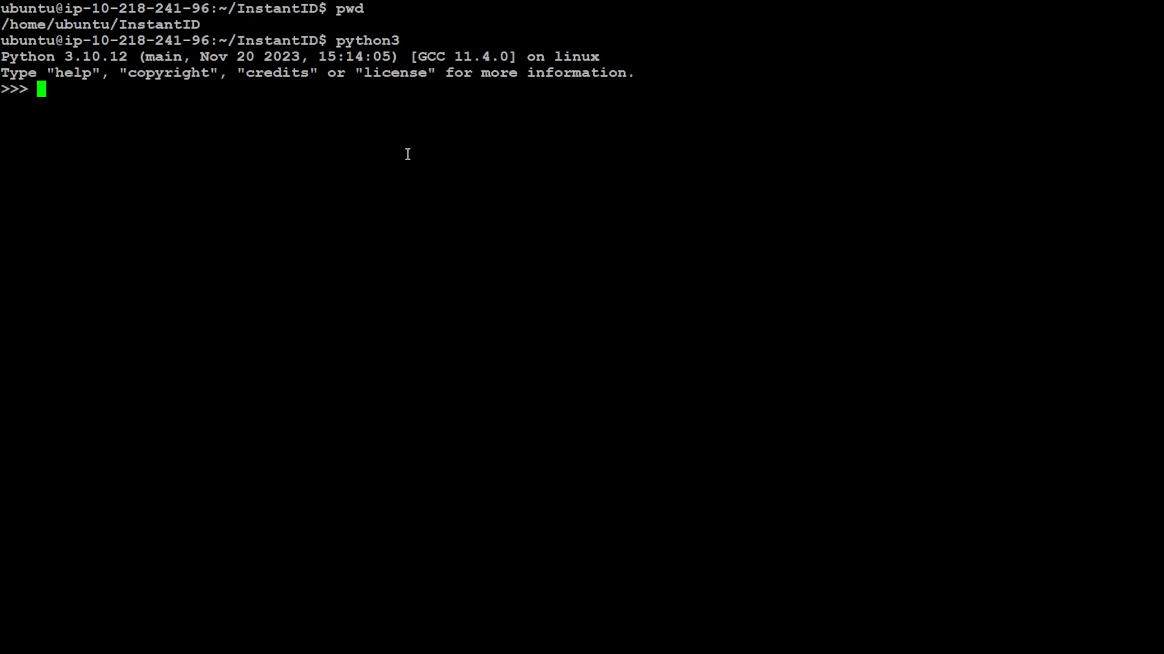
- Download ControlNetModel/config.json and ip-adapter.bin from InstantX/InstantID via hf_hub_download, then exit Python
{"action": "type", "text": "from huggingface_hub import hf_hub_download"}
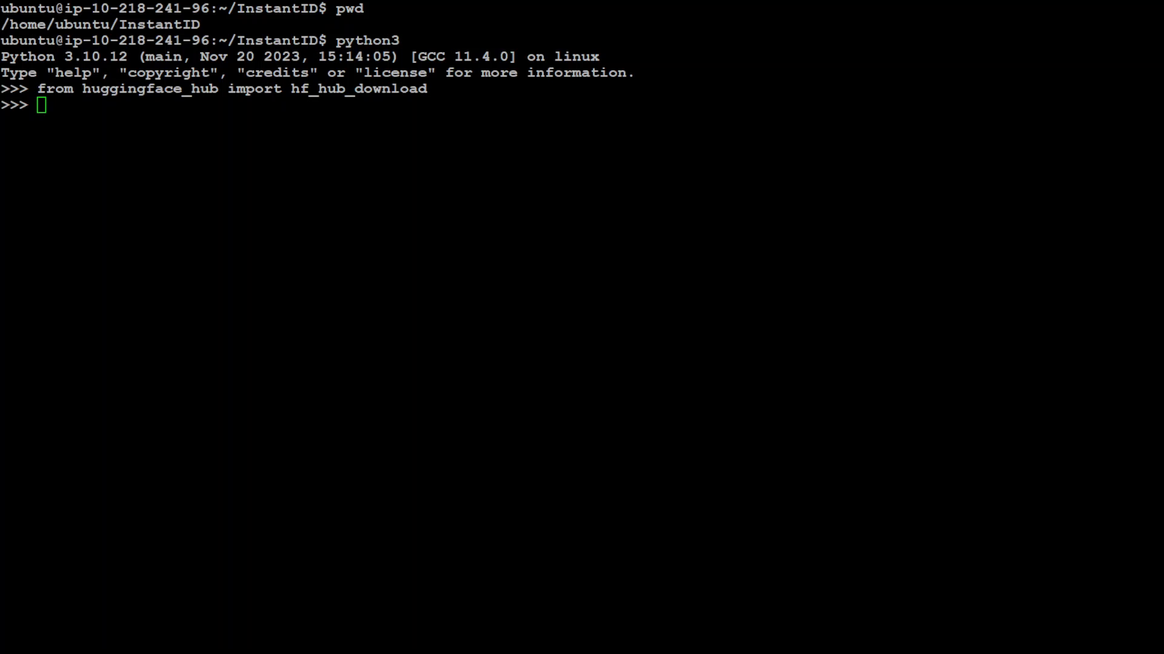
{"action": "type", "text": "hf_hub_download(repo_id=\"InstantX/InstantID\", filename=\"ControlNetModel/config.json\", local_dir=\"./checkpoints\")"}
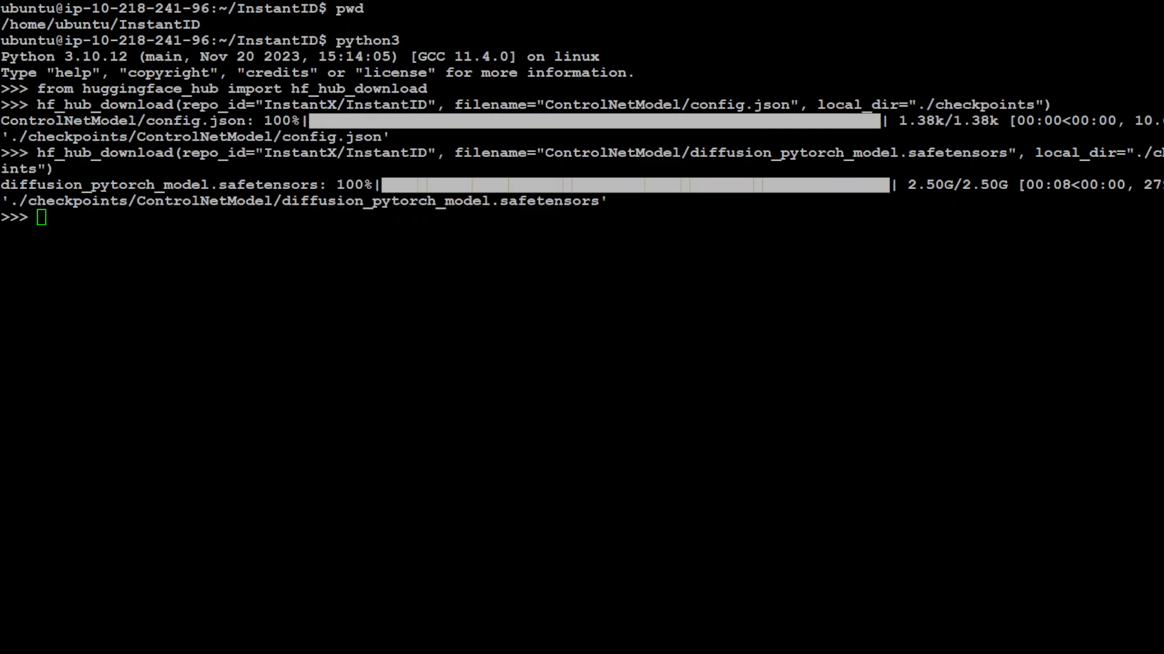
{"action": "type", "text": "hf_hub_download(repo_id=\"InstantX/InstantID\", filename=\"ip-adapter.bin\", local_dir=\"./checkpoints\")"}
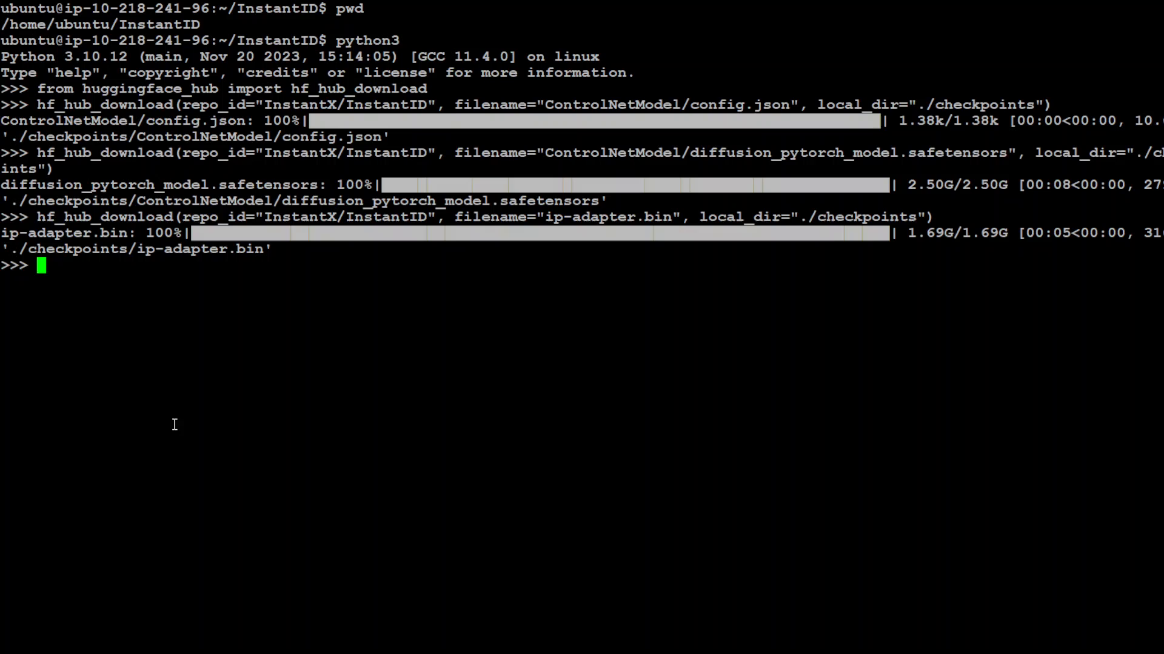
{"action": "type", "text": "exit"}
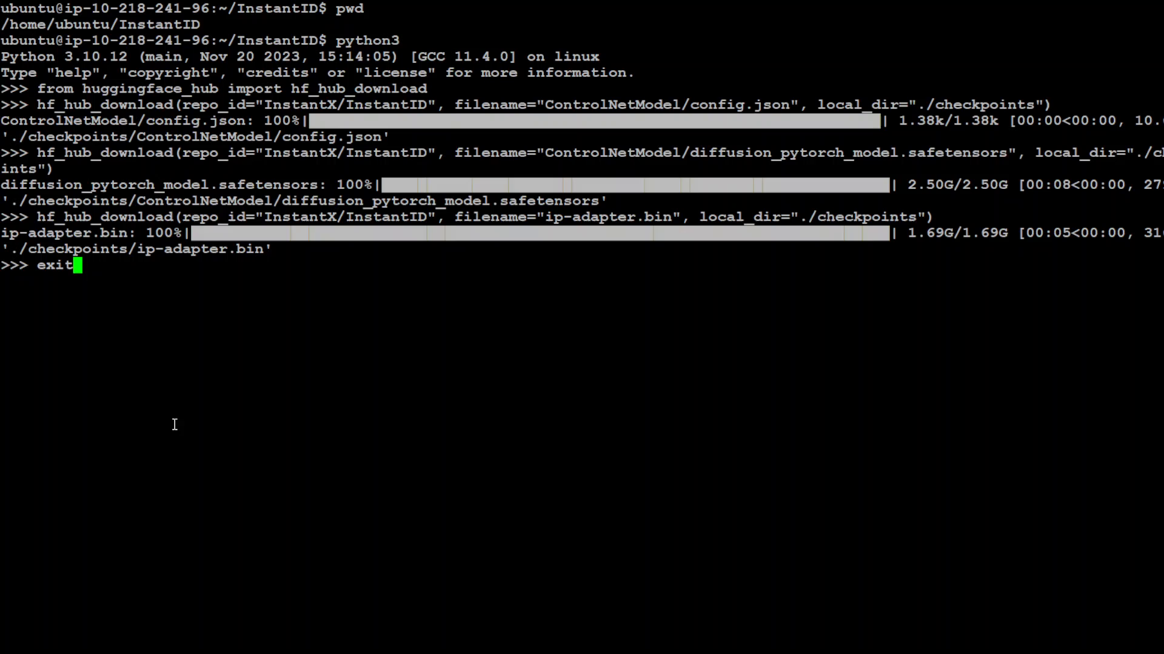
{"action": "type", "text": "()"}
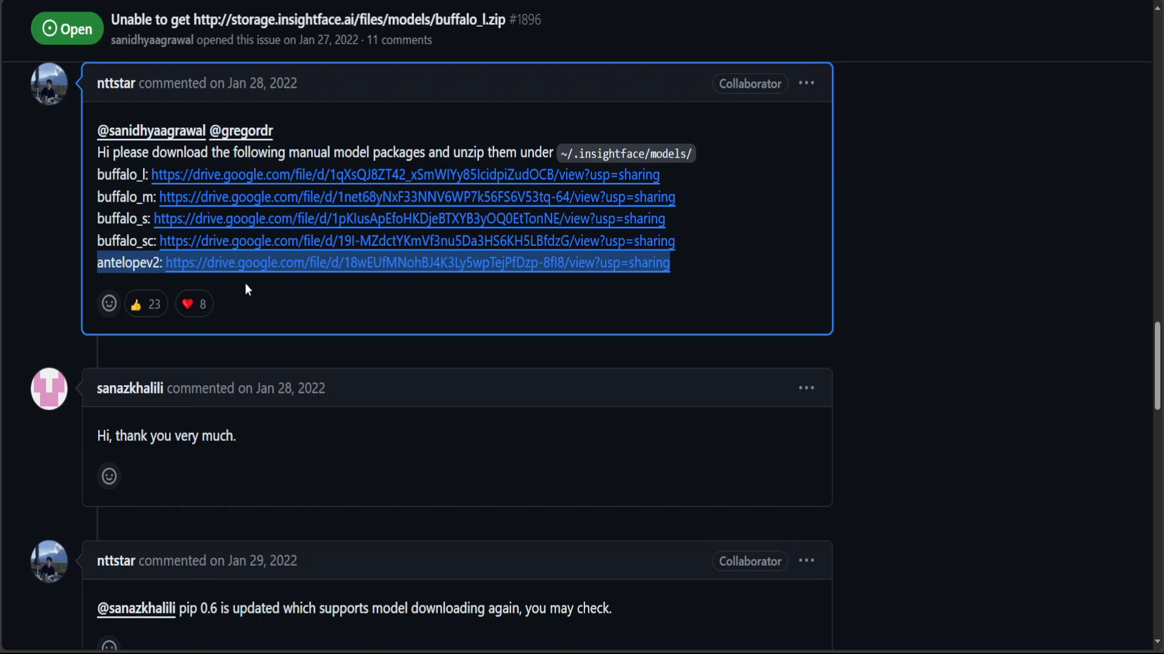
{"action": "mouse_move", "coordinate": [256, 281]}
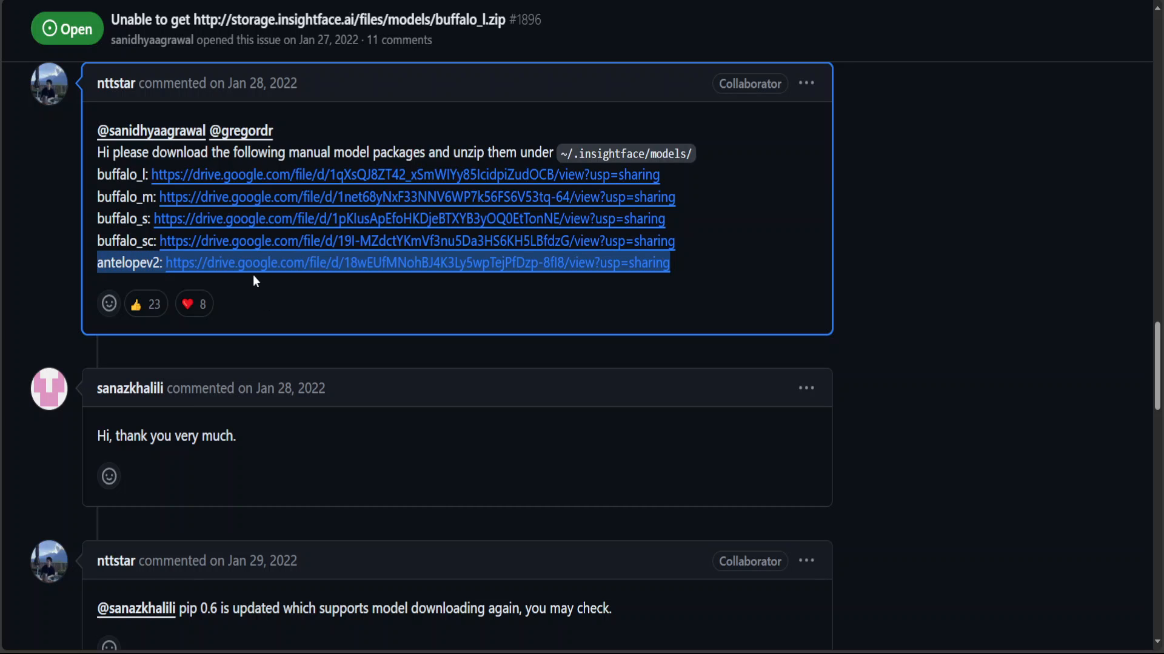
{"action": "mouse_move", "coordinate": [250, 271]}
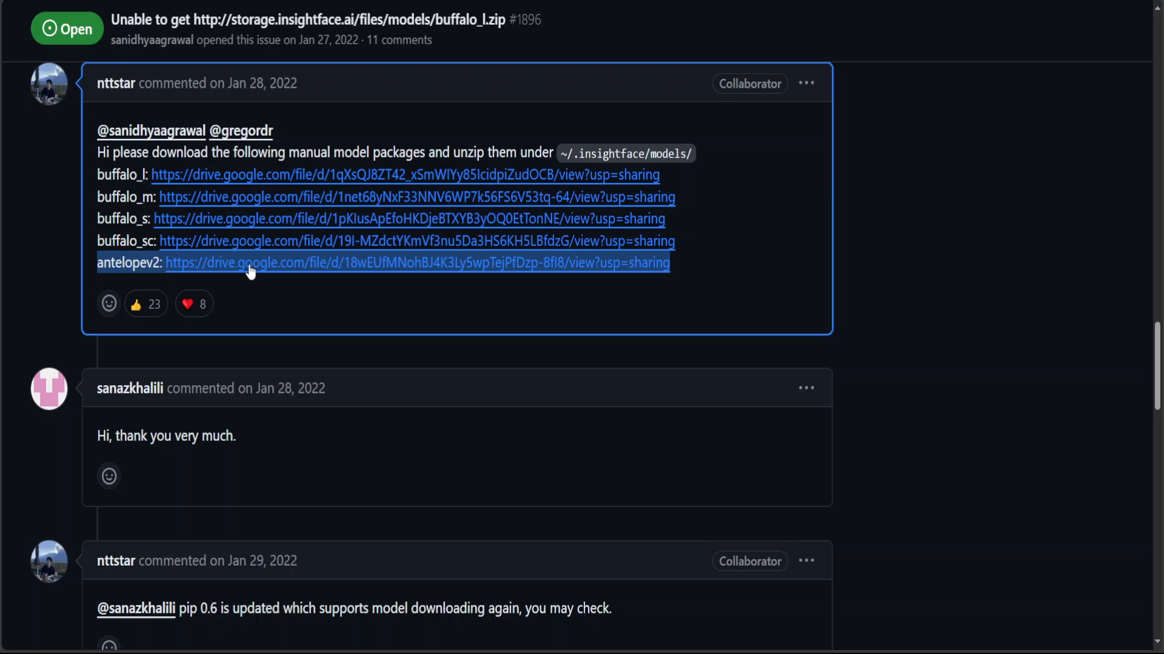
{"action": "mouse_move", "coordinate": [868, 377]}
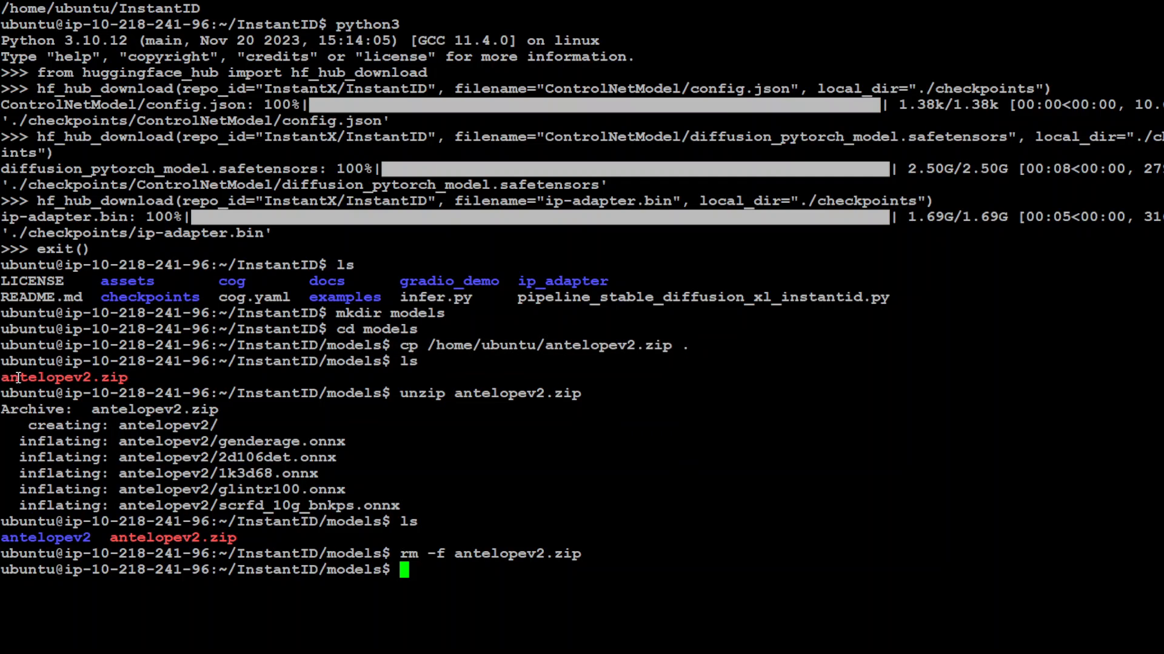
- Select text in the terminal, then return to the parent InstantID folder with cd .
{"action": "double_click", "coordinate": [421, 393]}
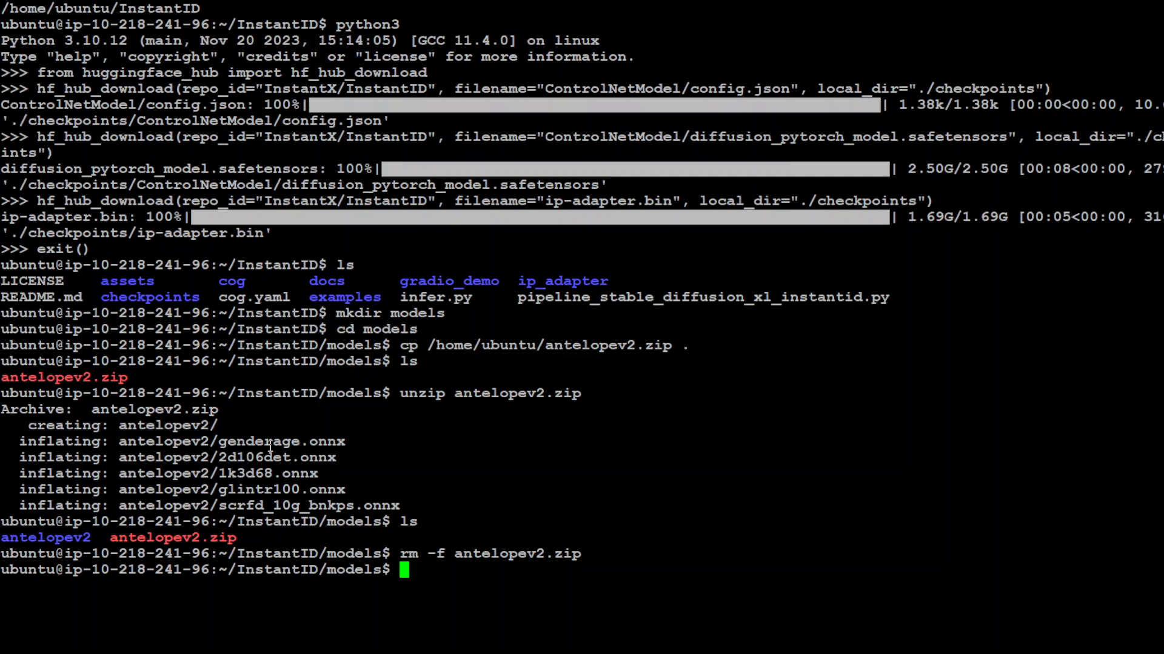
{"action": "double_click", "coordinate": [173, 538]}
{"action": "type", "text": "ls"}
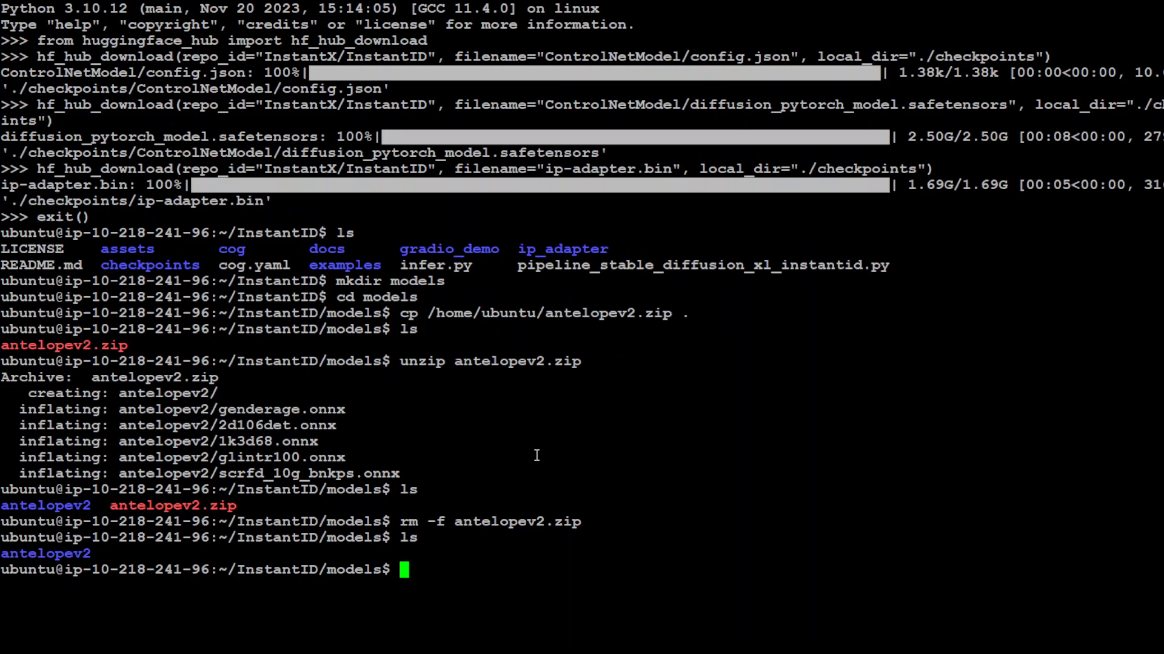
{"action": "type", "text": "cd .."}
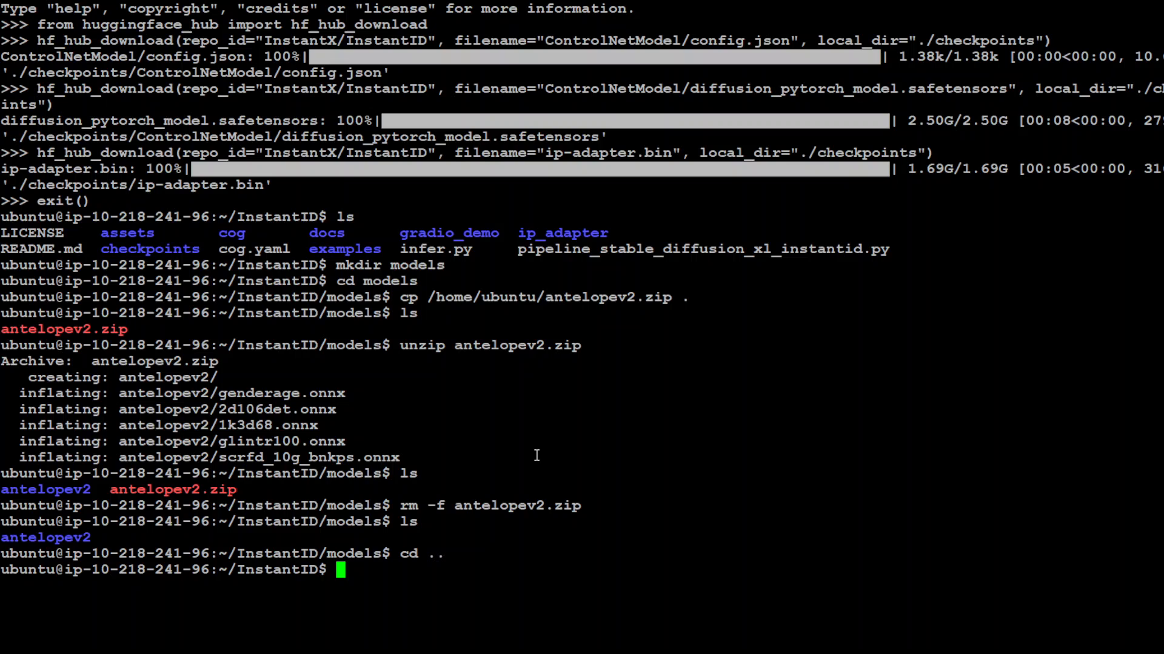
- Import diffusers, load_image, ControlNetModel, cv2, FaceAnalysis and the InstantID pipeline; create an antelopev2 FaceAnalysis app
{"action": "type", "text": "python3"}
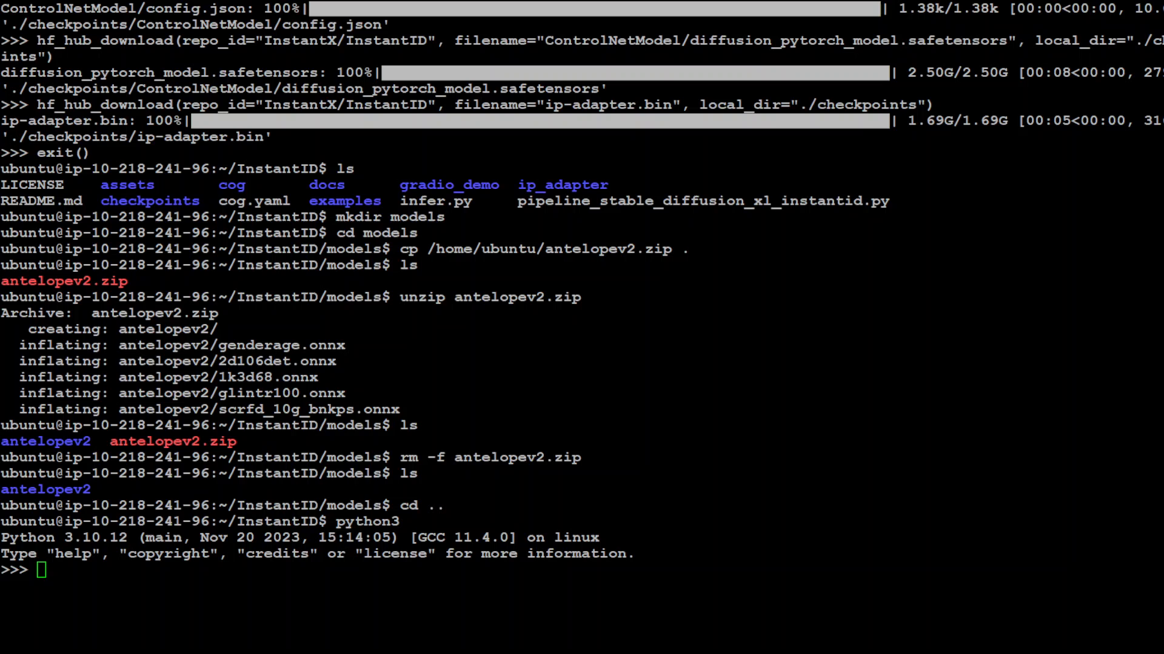
{"action": "type", "text": "import diffusers"}
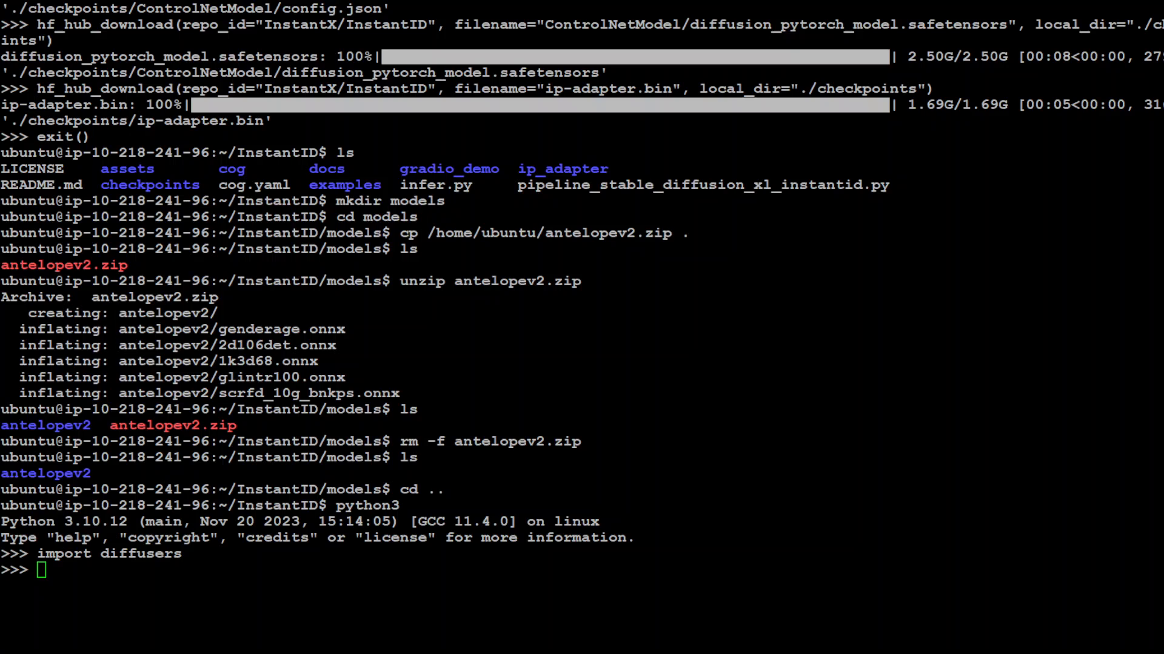
{"action": "type", "text": "from diffusers.utils import load_image"}
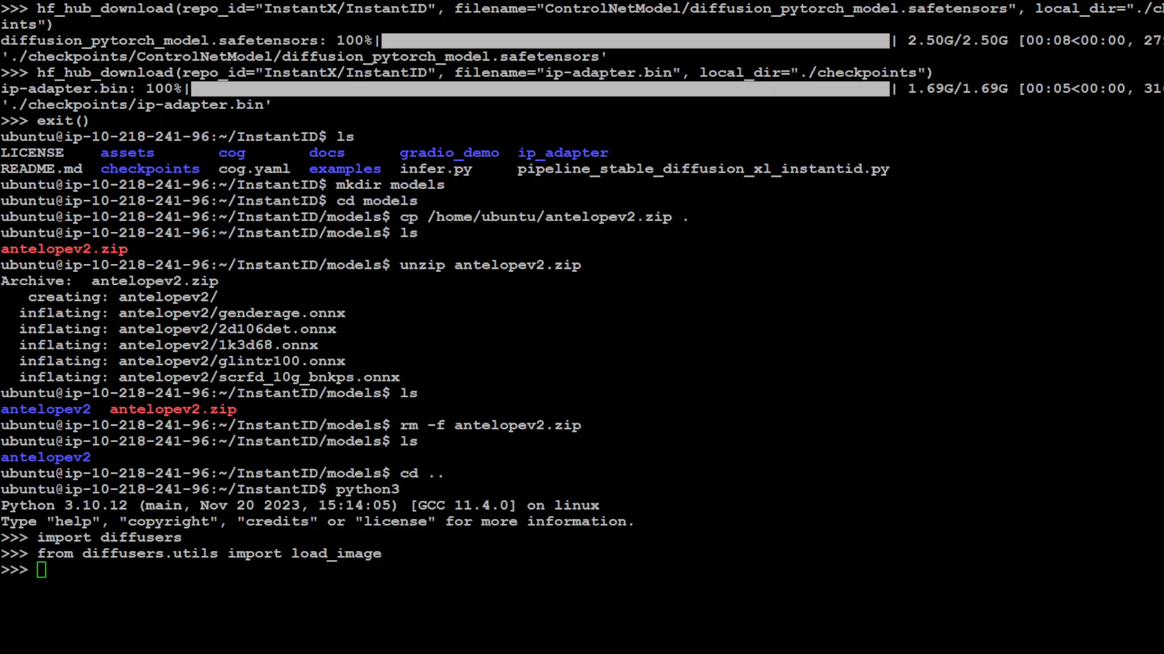
{"action": "type", "text": "from diffusers.models import ControlNetModel"}
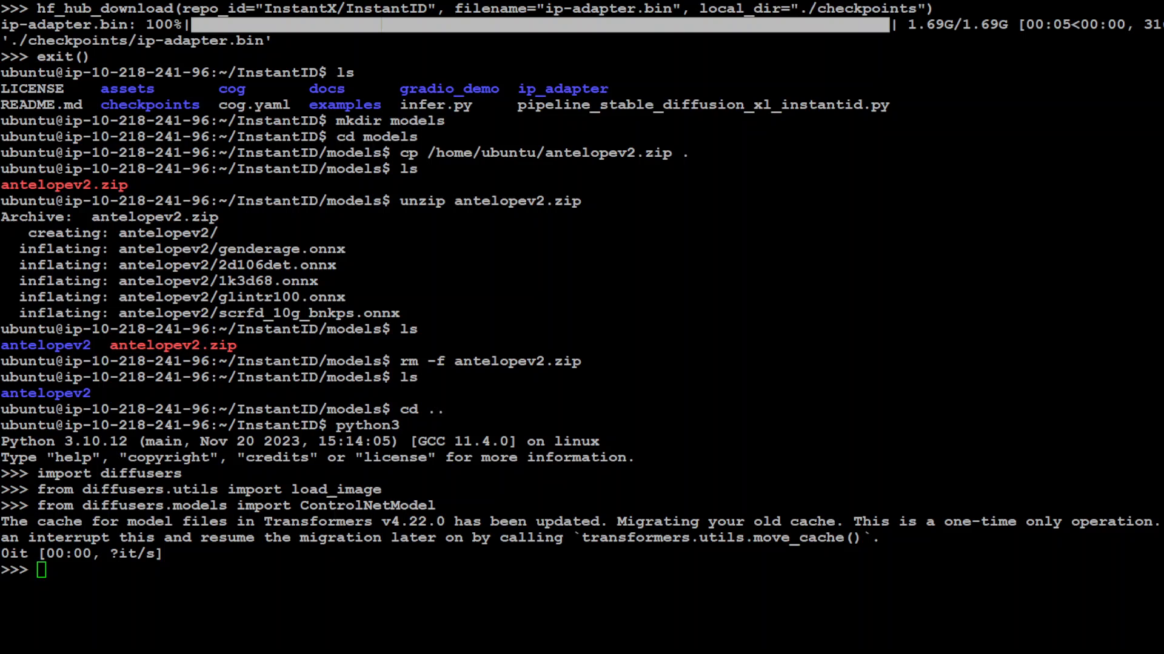
{"action": "type", "text": "import cv2"}
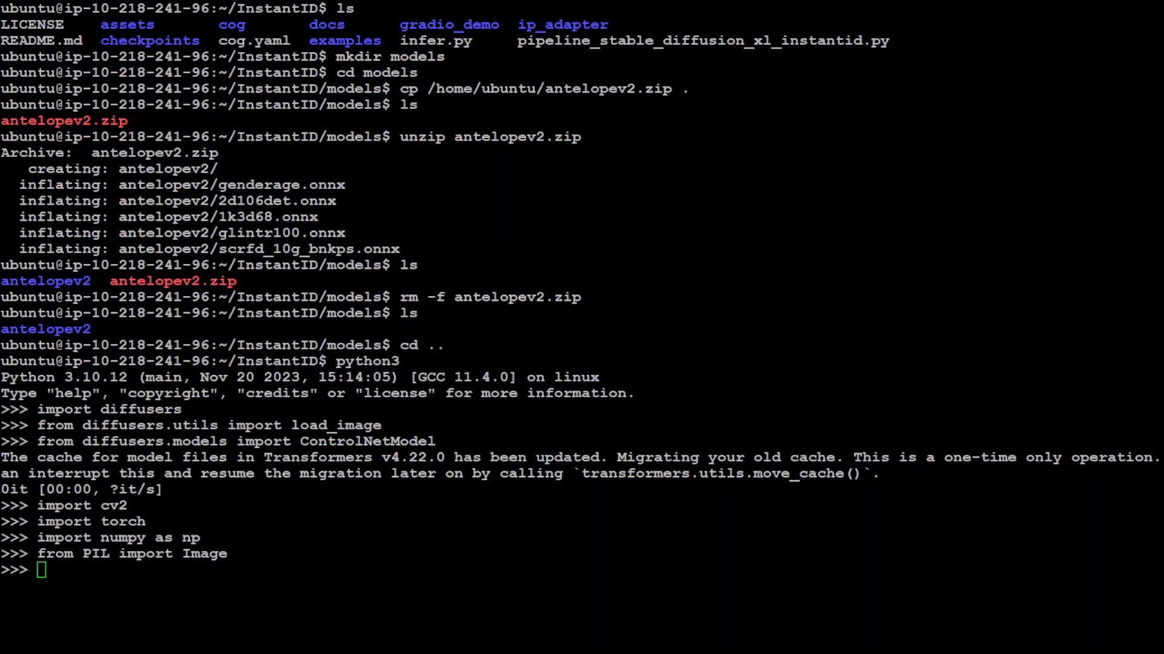
{"action": "type", "text": "from insightface.app import FaceAnalysis"}
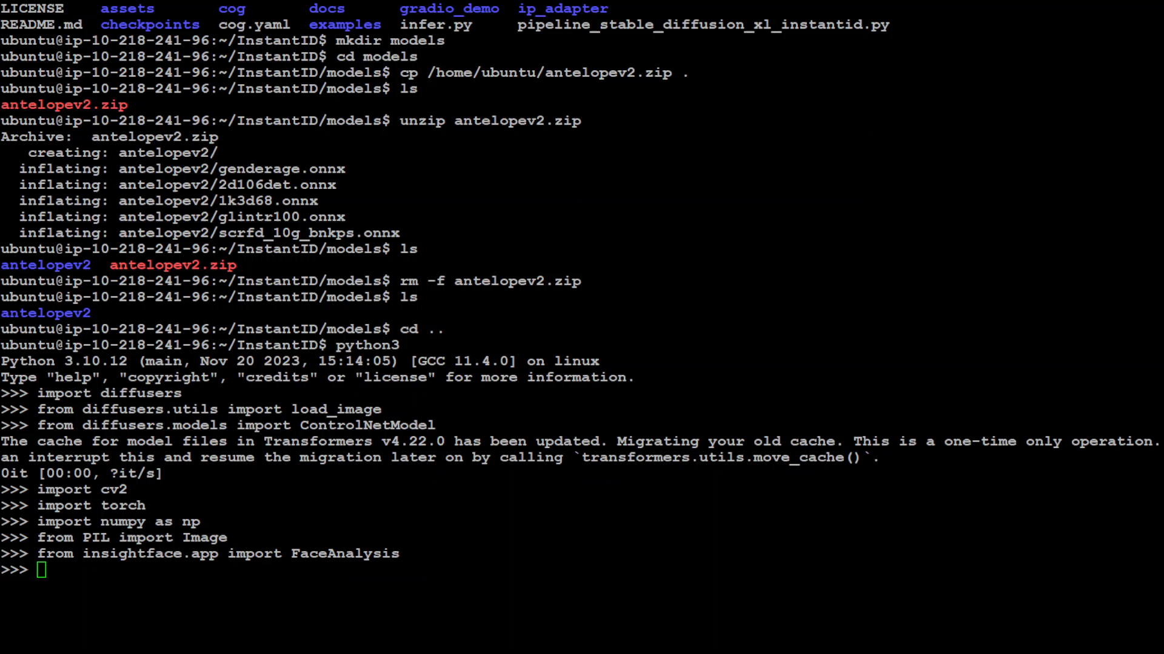
{"action": "type", "text": "from pipeline_stable_diffusion_xl_instantid import StableDiffusionXLInstantIDPipeline, draw_kps"}
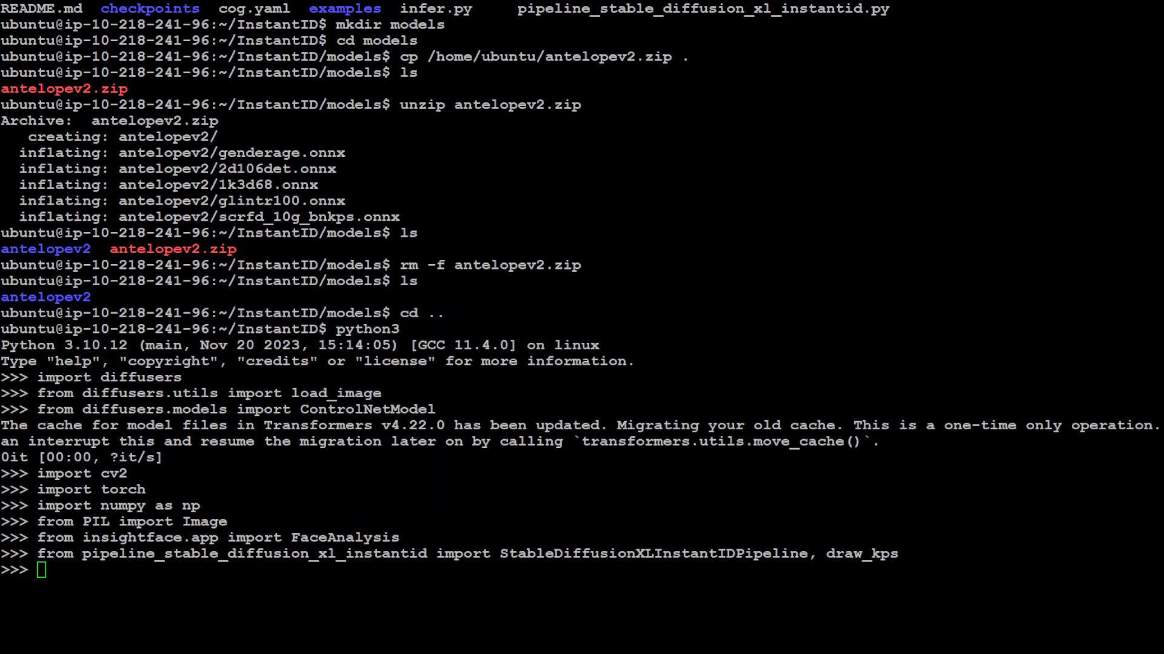
{"action": "type", "text": "app = FaceAnalysis(name='antelopev2', root='./', providers=['CUDAExecutionProvider', 'CPUExecutionProvider'])"}
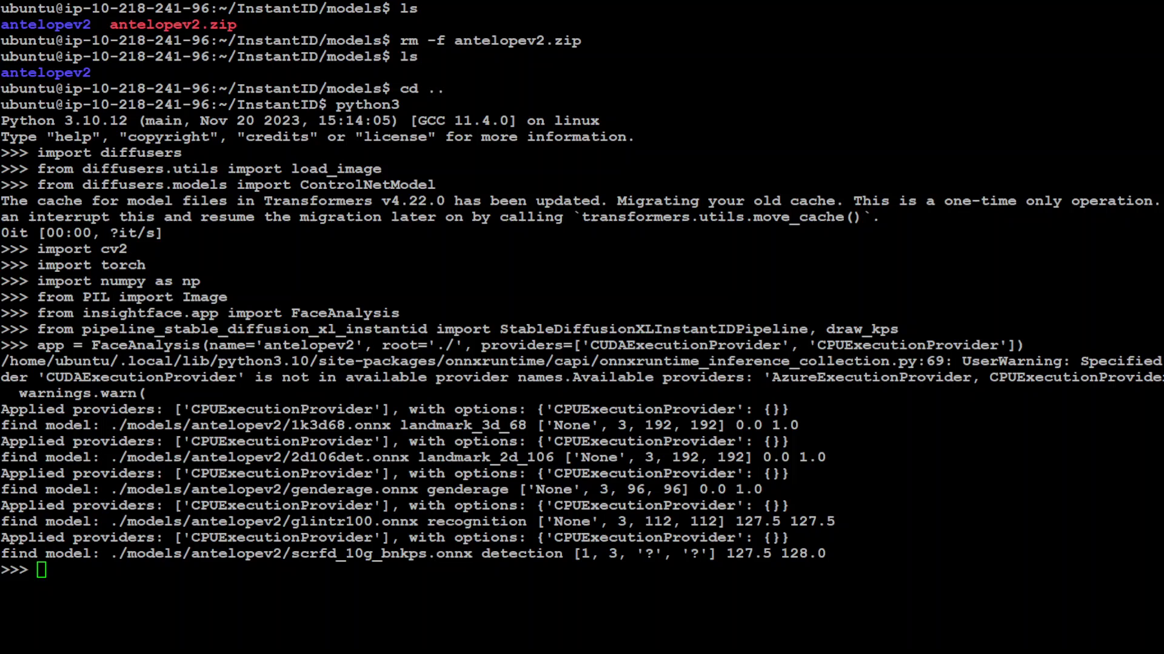
- Prepare detection at 640×640, set face_adapter to ./checkpoints/ip-adapter.bin, and load ControlNet in float16
{"action": "type", "text": "app.prepare(ctx_id=0, det_size=(640, 640))"}
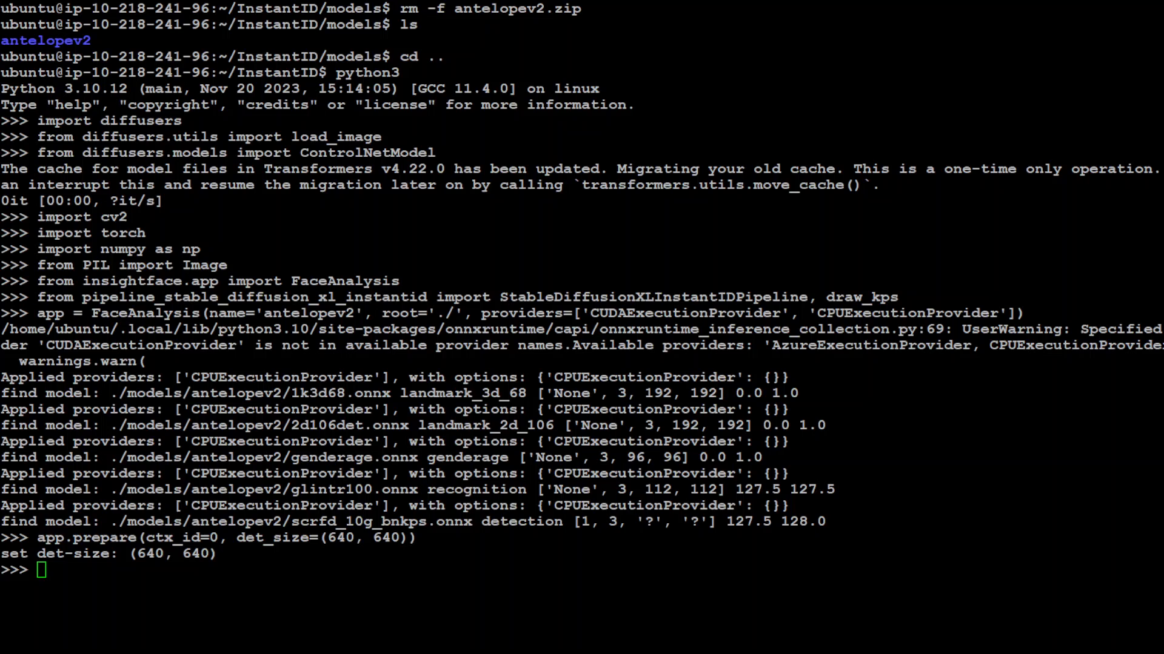
{"action": "type", "text": "face_adapter = f'./checkpoints/ip-adapter.bin'"}
{"action": "type", "text": "controlnet_path = f'./checkpoints/ControlNetModel"}
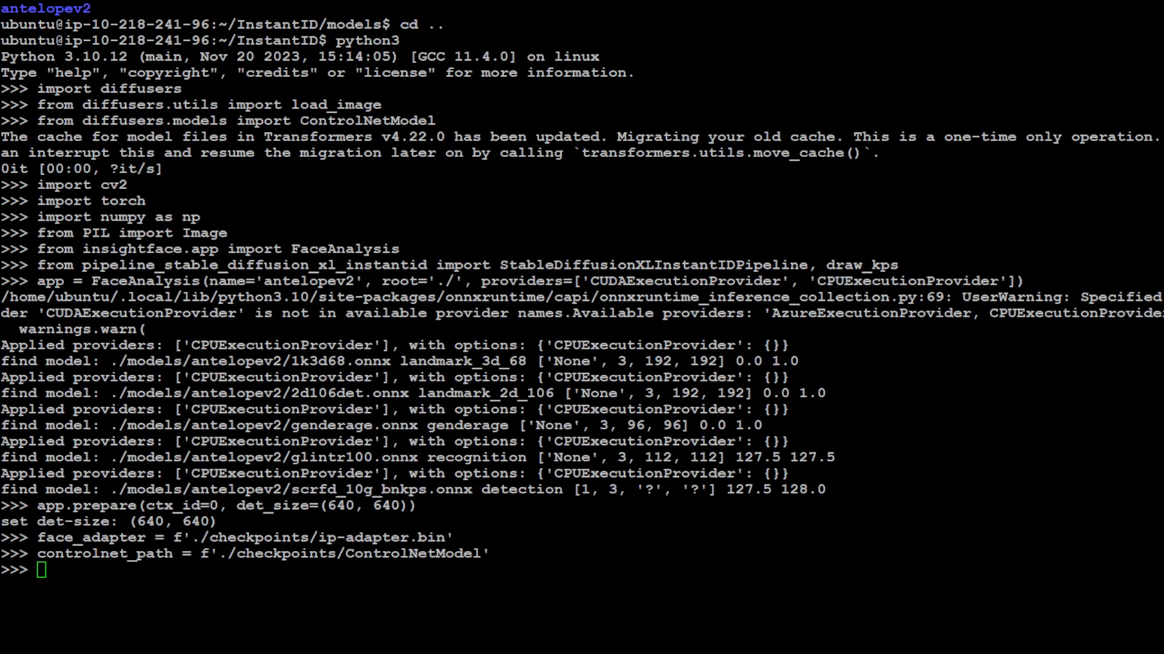
{"action": "type", "text": "controlnet = ControlNetModel.from_pretrained(controlnet_path, torch_dtype=torch.float16)"}
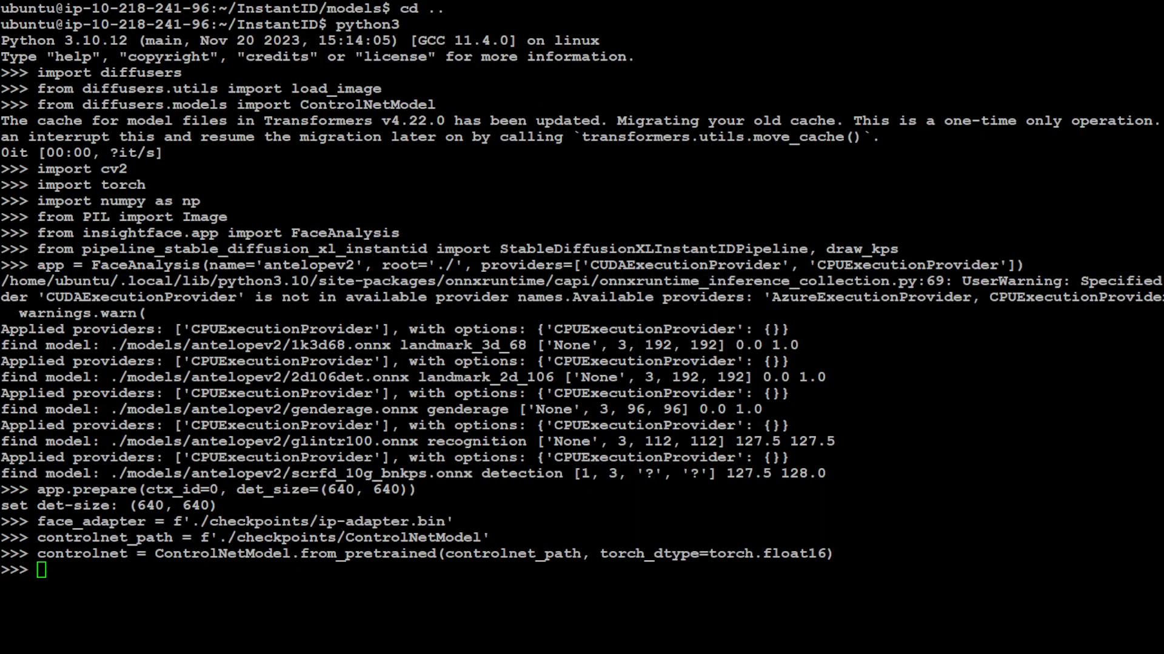
- Enter the StableDiffusionXLInstantIDPipeline.from_pretrained call to load the SDXL base pipeline
{"action": "type", "text": "pipe = StableDiffusionXLInstantIDPipeline.from_pretrained("}
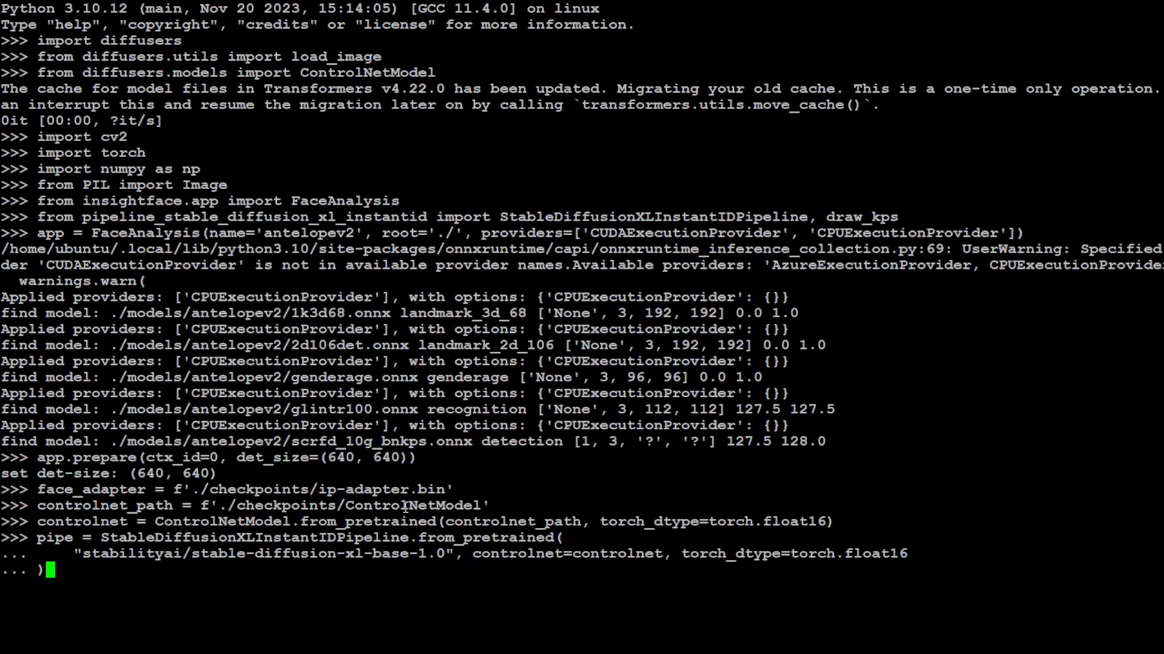
{"action": "mouse_move", "coordinate": [609, 559]}
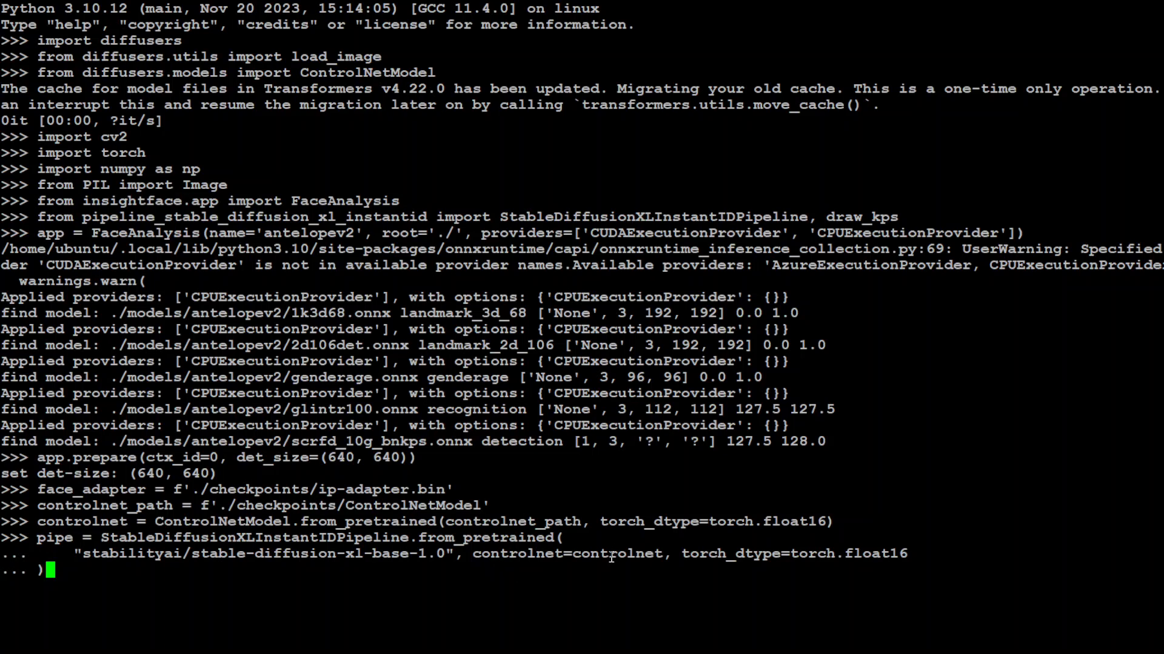
{"action": "mouse_move", "coordinate": [250, 564]}
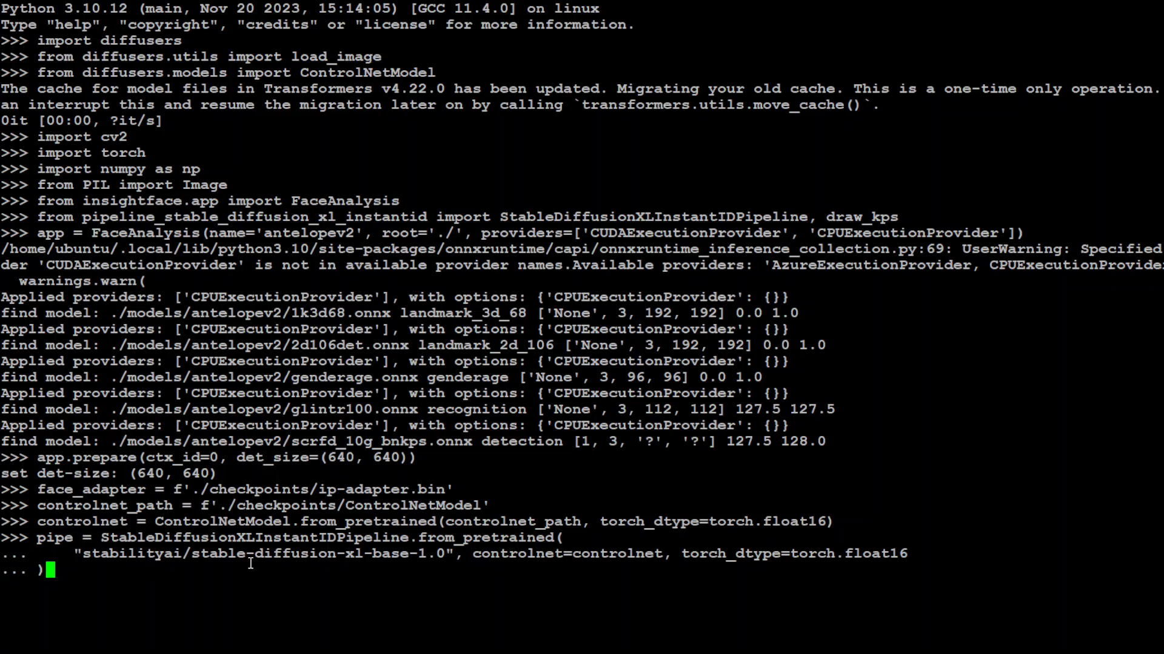
{"action": "mouse_move", "coordinate": [434, 561]}
{"action": "type", "text": "pipe.cuda("}
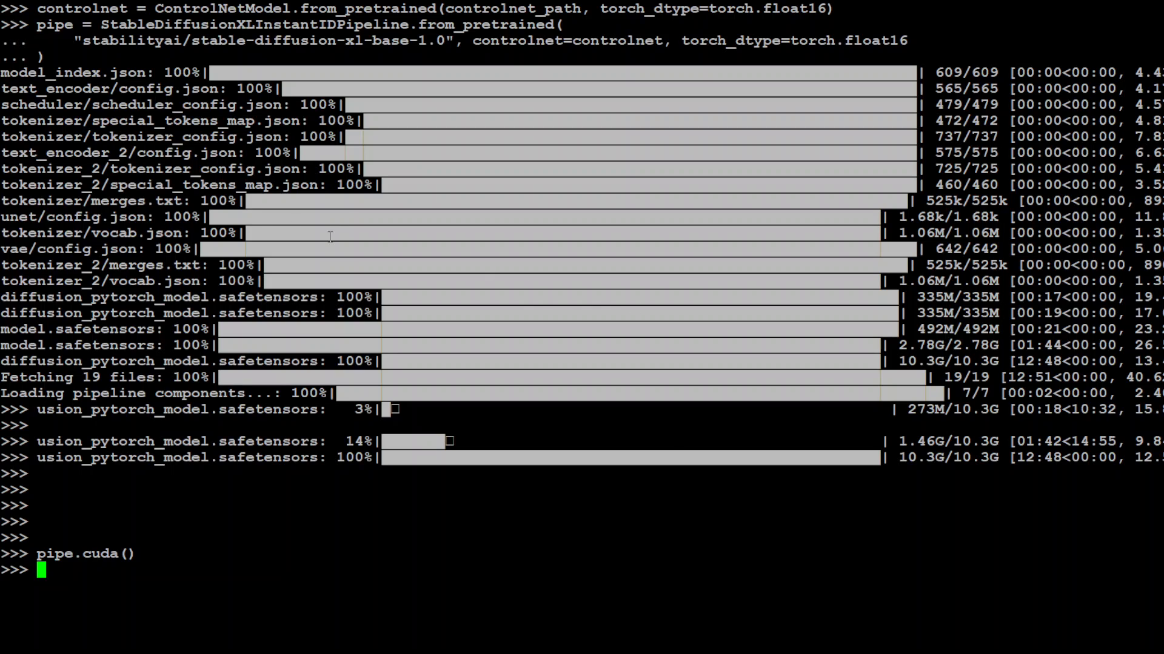
- Load the InstantID face adapter into the pipeline and load the photo /home/ubuntu/fahdnew.jpg
{"action": "type", "text": "pipe.load_ip_adapter_instantid(face_adapter)"}
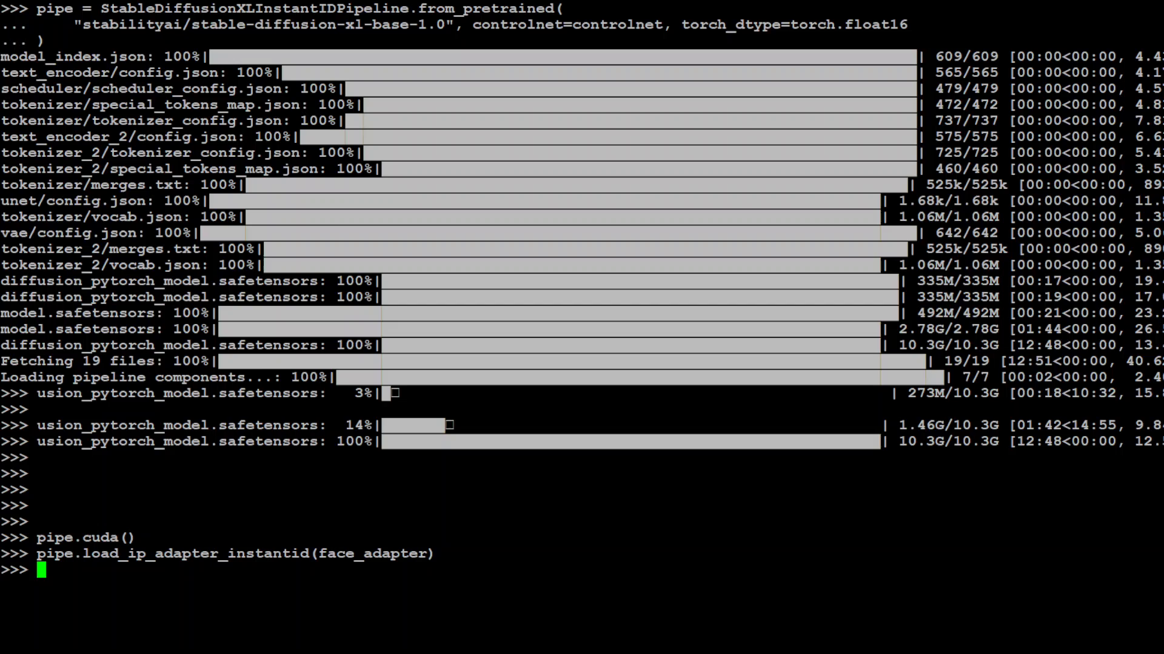
{"action": "type", "text": "image = load_image(\""}
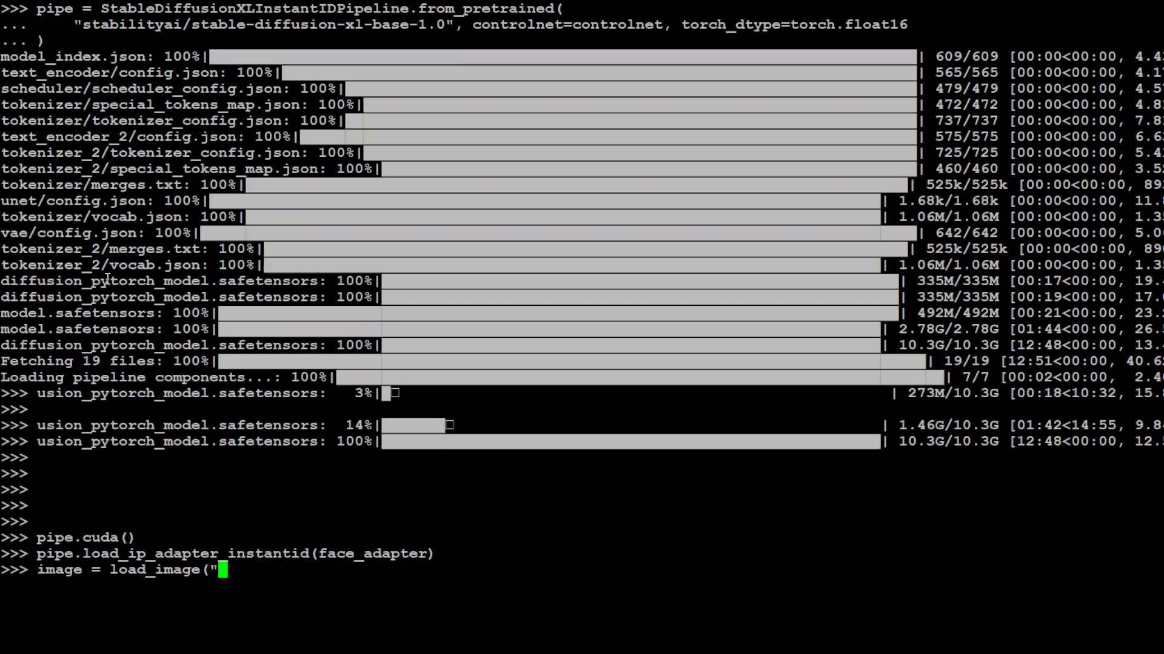
{"action": "type", "text": "/home/"}
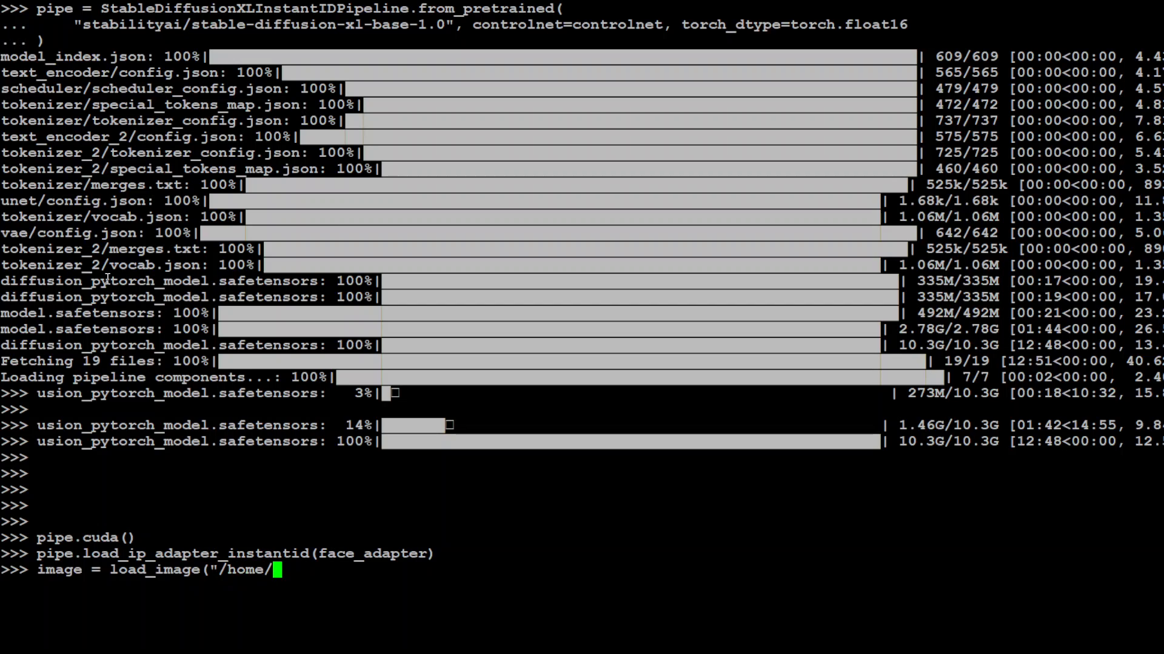
{"action": "type", "text": "ubuntu"}
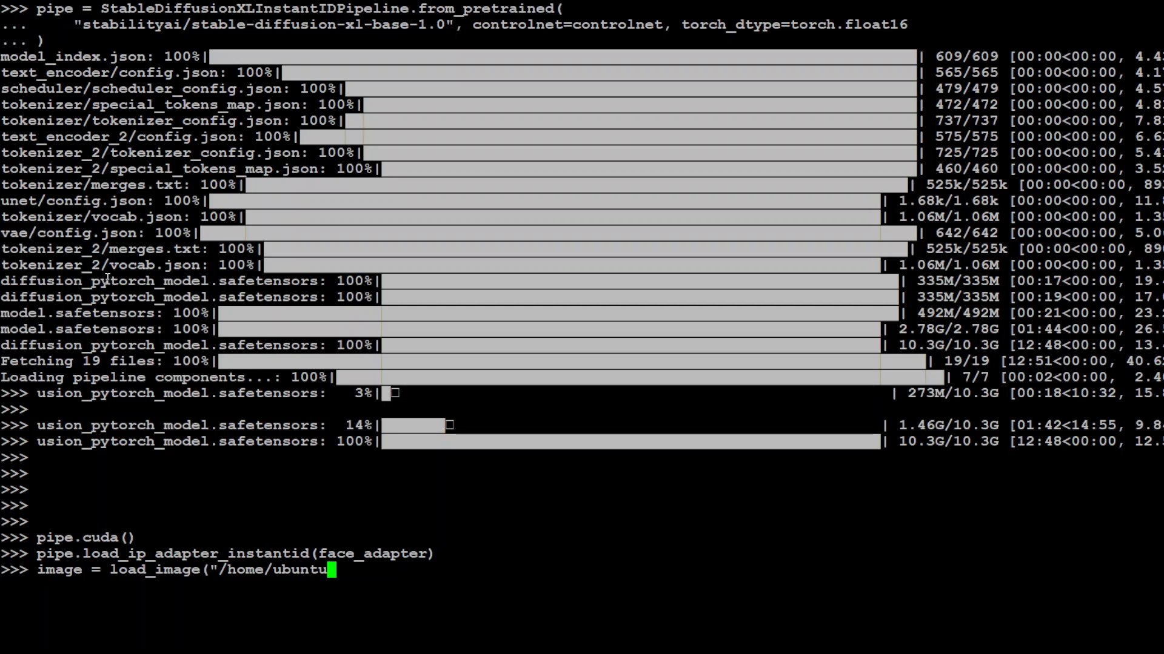
{"action": "type", "text": "/fahdnew.jp"}
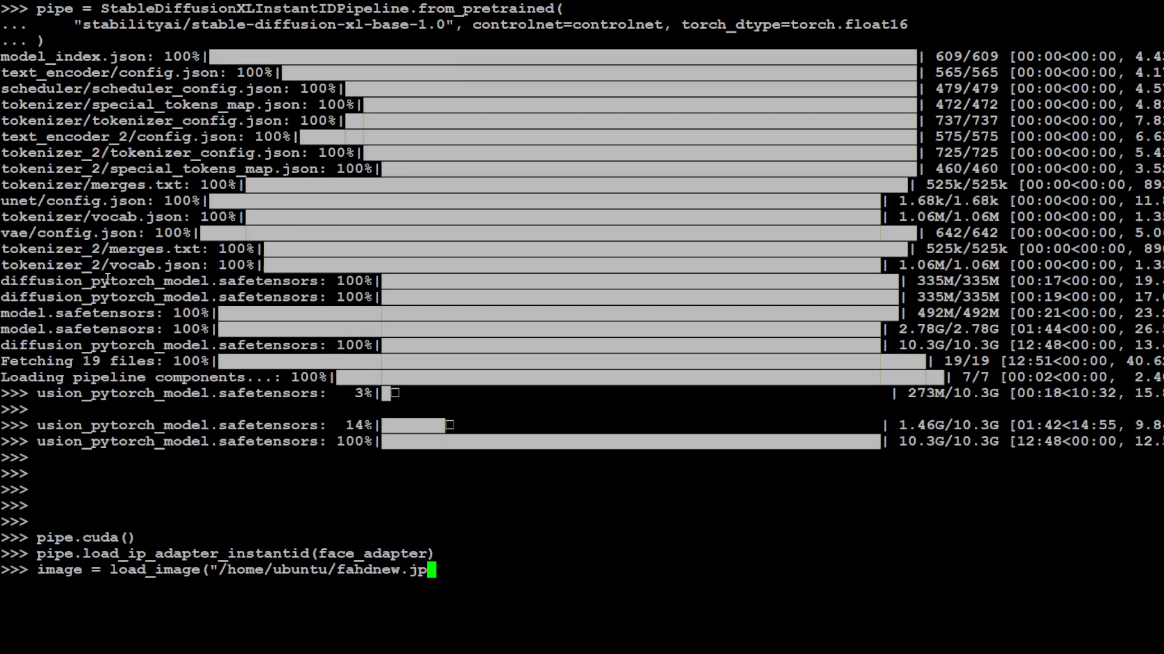
{"action": "type", "text": "g\")"}
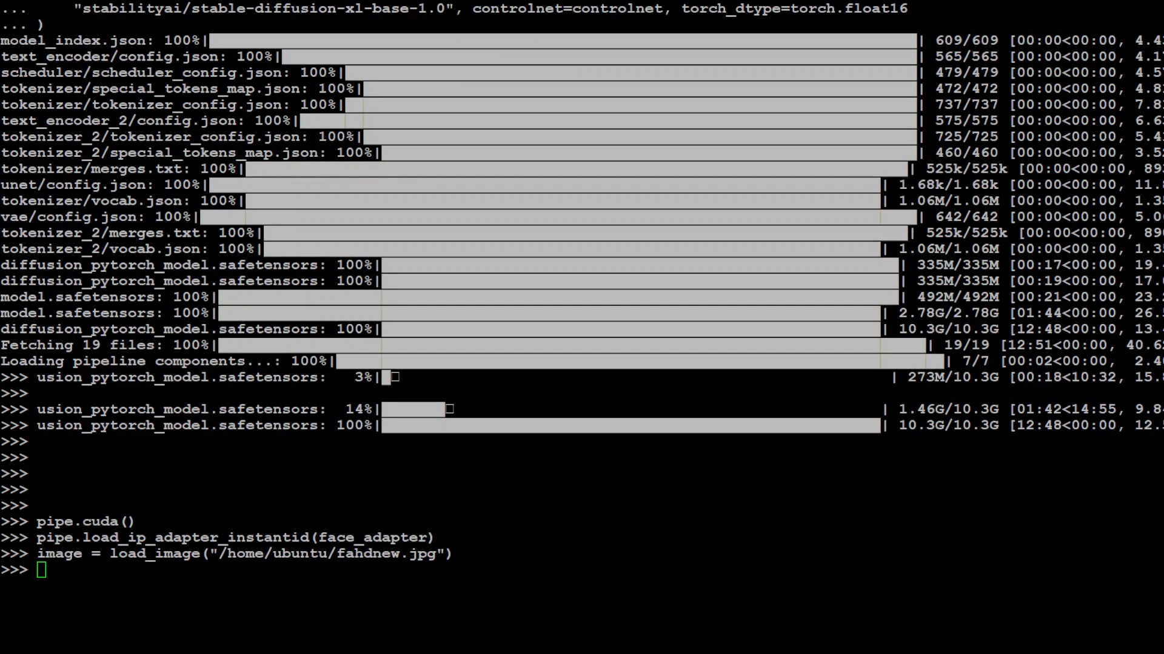
- Detect faces in the photo, keep the largest, and extract its embedding and keypoint image
{"action": "type", "text": "ace_info = app.get(cv2.cvtColor(np.array(face_image), cv2.COLOR_RGB2BGR))"}
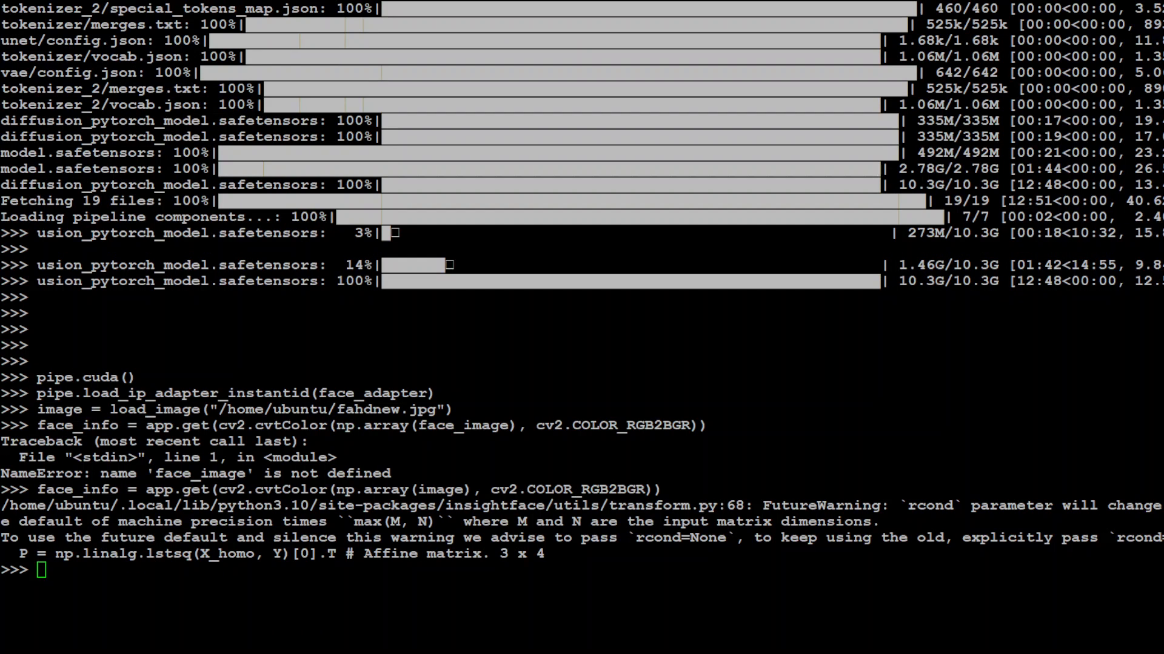
{"action": "type", "text": "face_info = sorted(face_info, key=lambda x:(x['bbox'][2]-x['bbox'][0])*x['bbox'][3]-x['bbox'][1])[-1]"}
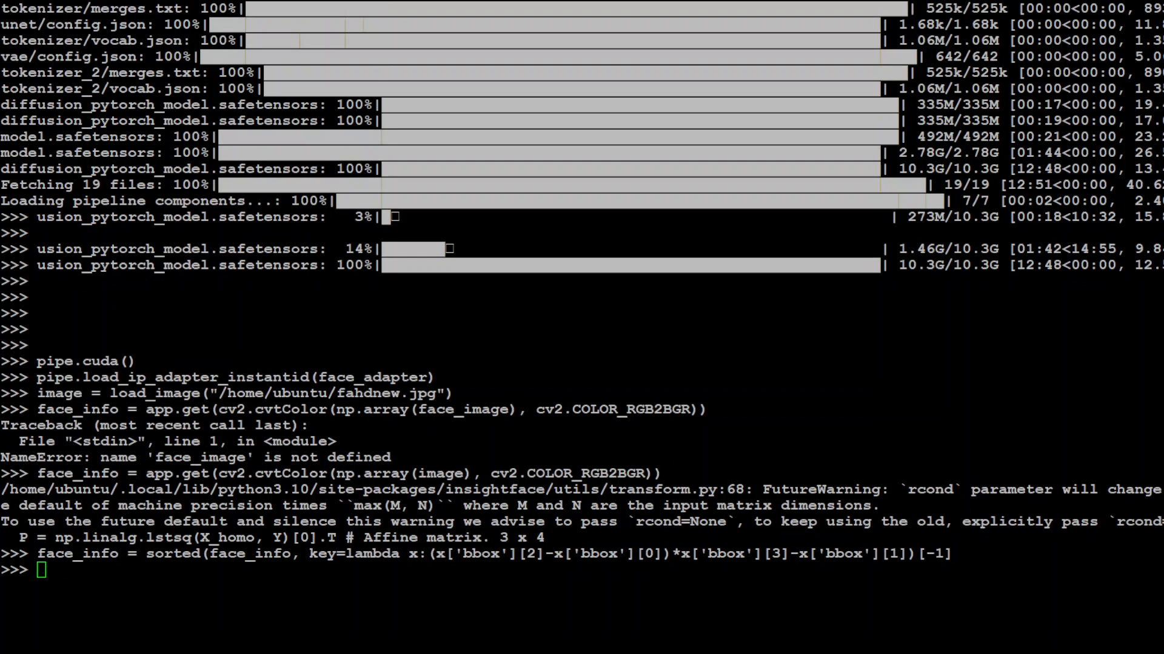
{"action": "type", "text": "face_emb = face_info['embedding']"}
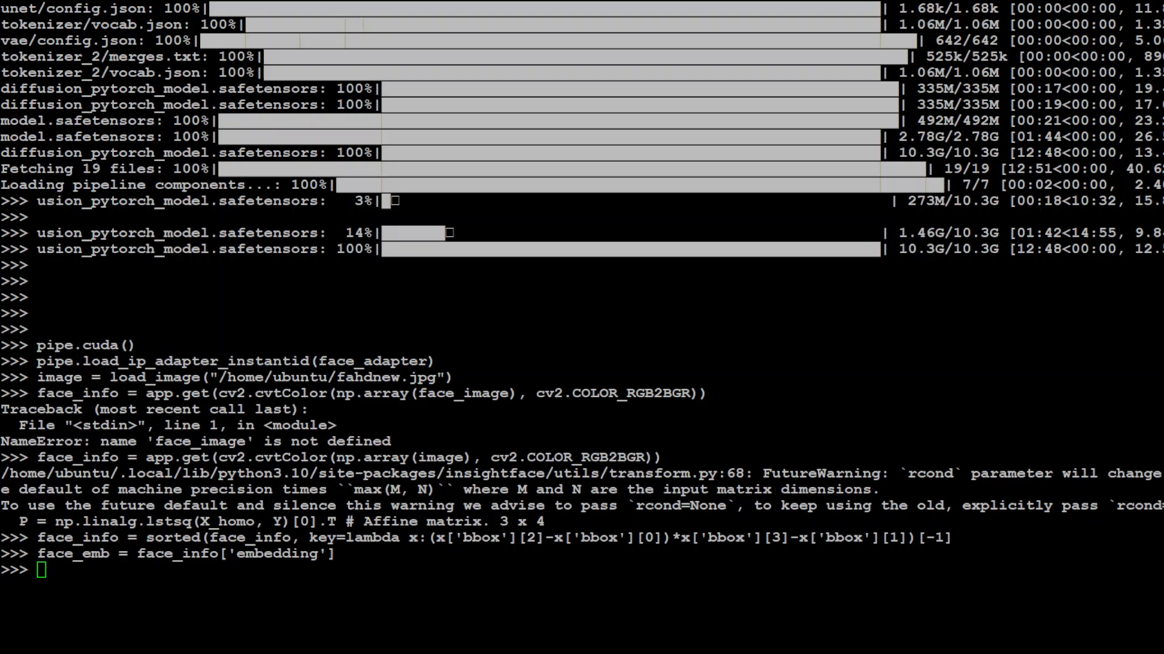
{"action": "type", "text": "face_kps = draw_kps(face_image, face_info['kps'])"}
{"action": "type", "text": "pipe.set_ip_adapter_scale(0.8"}
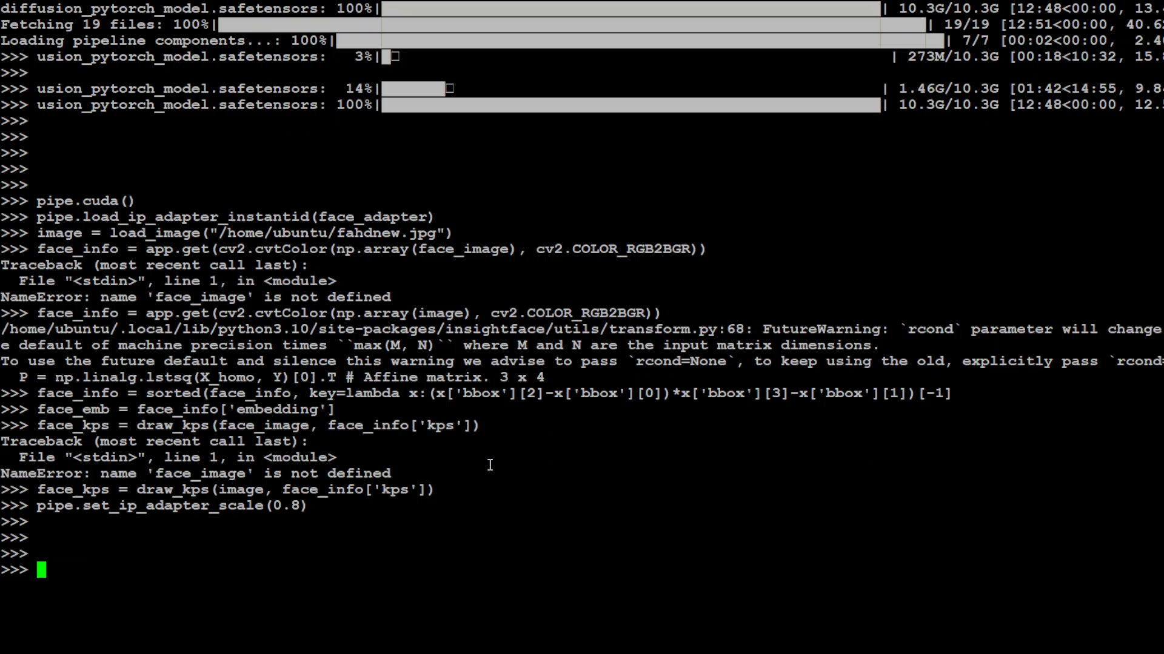
- Enter the analog film photo prompt and start generating the portrait with pipe()
{"action": "type", "text": "prompt = \"analog film photo of a man. faded film, desaturated, 35mm p"}
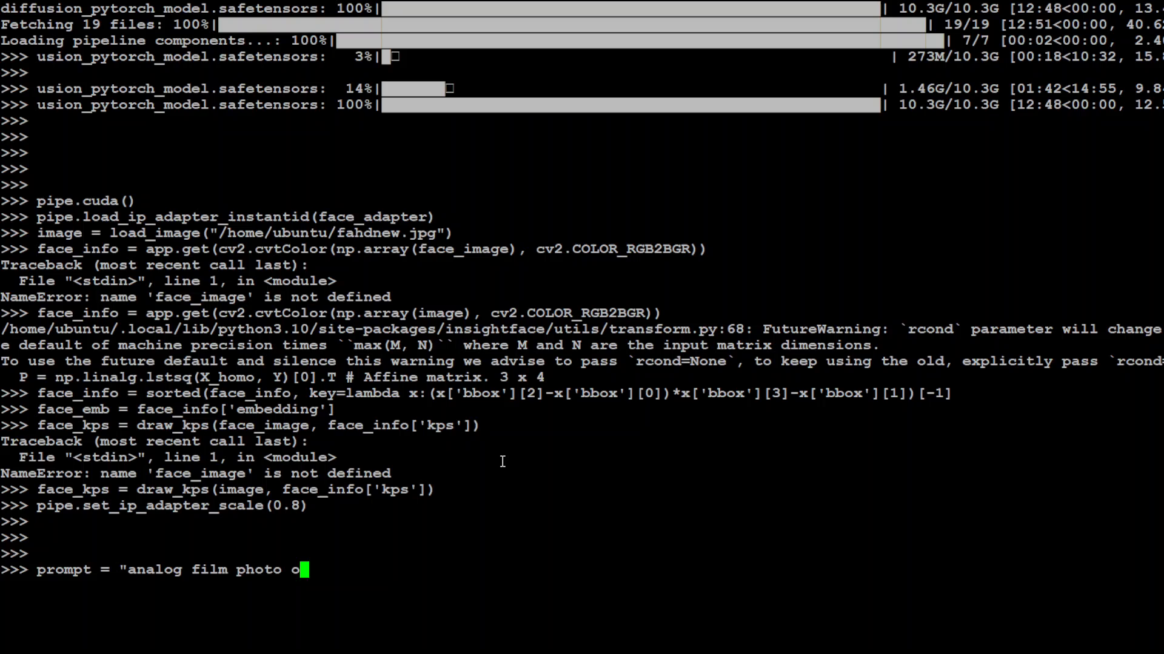
{"action": "key", "text": "ctrl+c"}
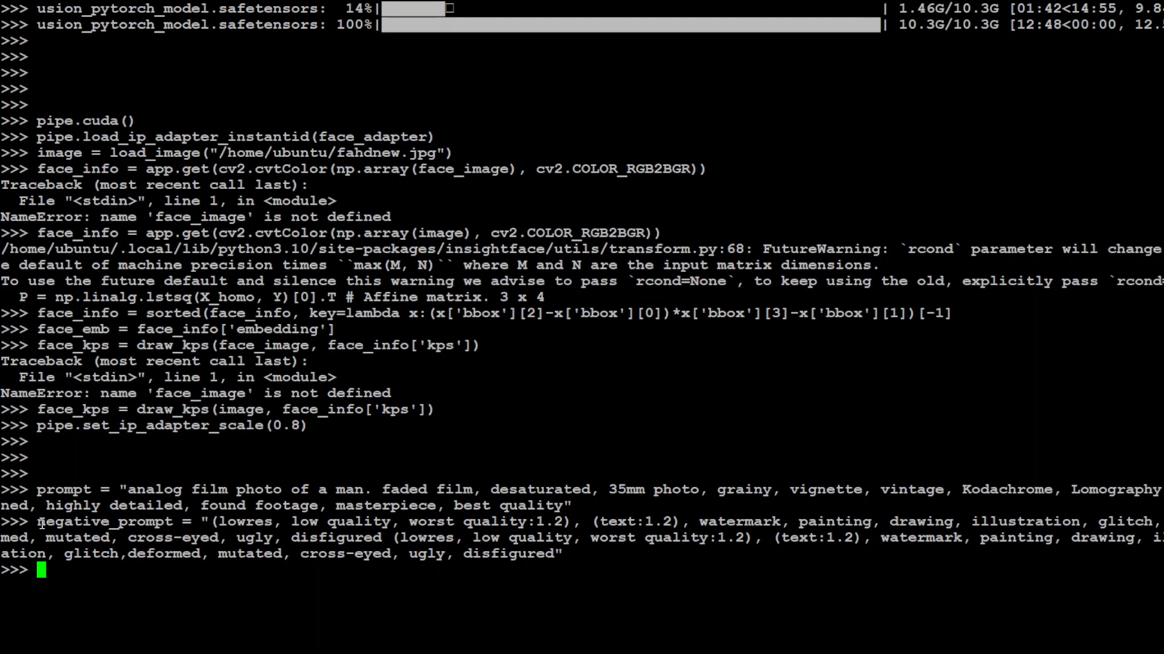
{"action": "left_click_drag", "start_coordinate": [35, 521], "coordinate": [278, 527]}
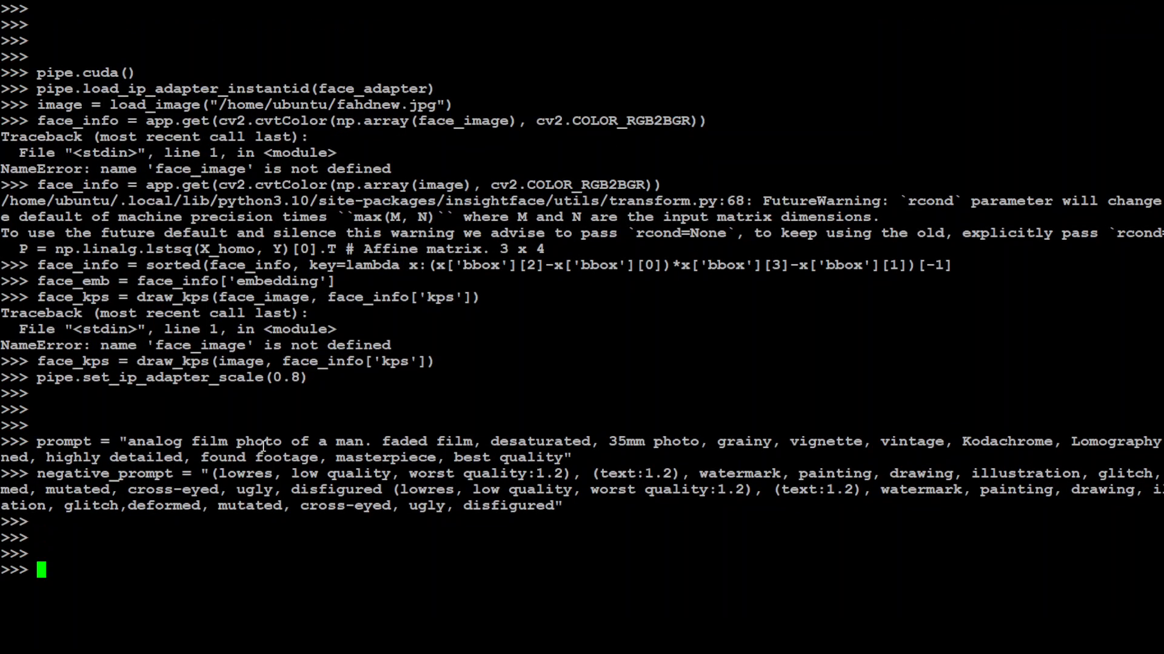
{"action": "type", "text": "rimage = pipe("}
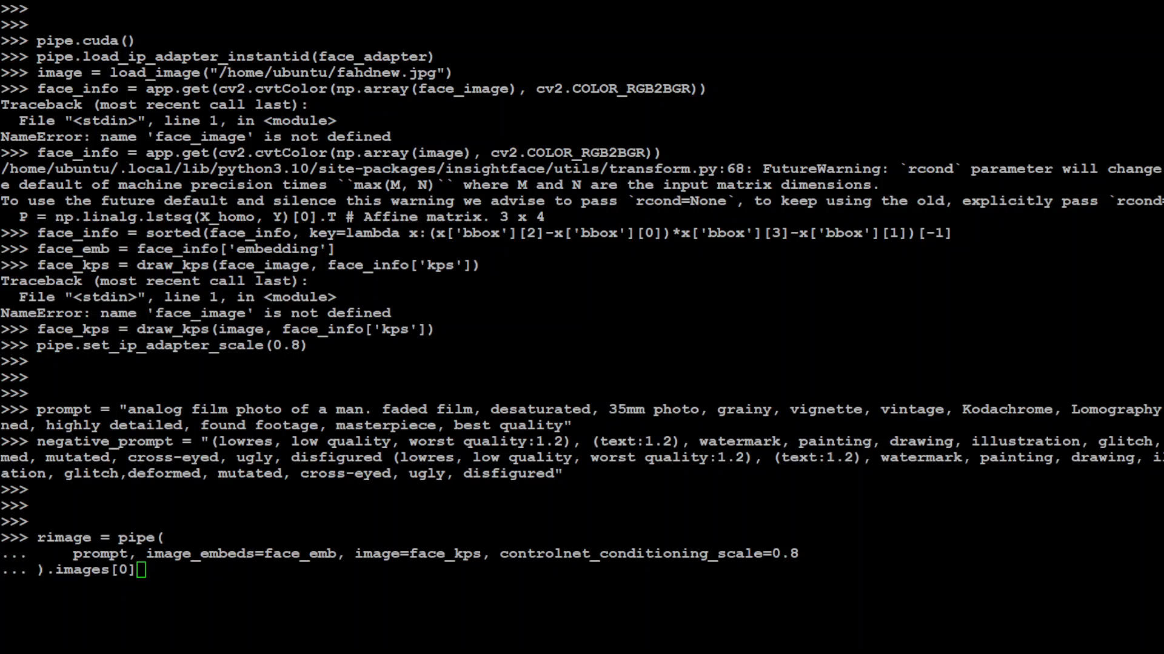
{"action": "key", "text": "Enter"}
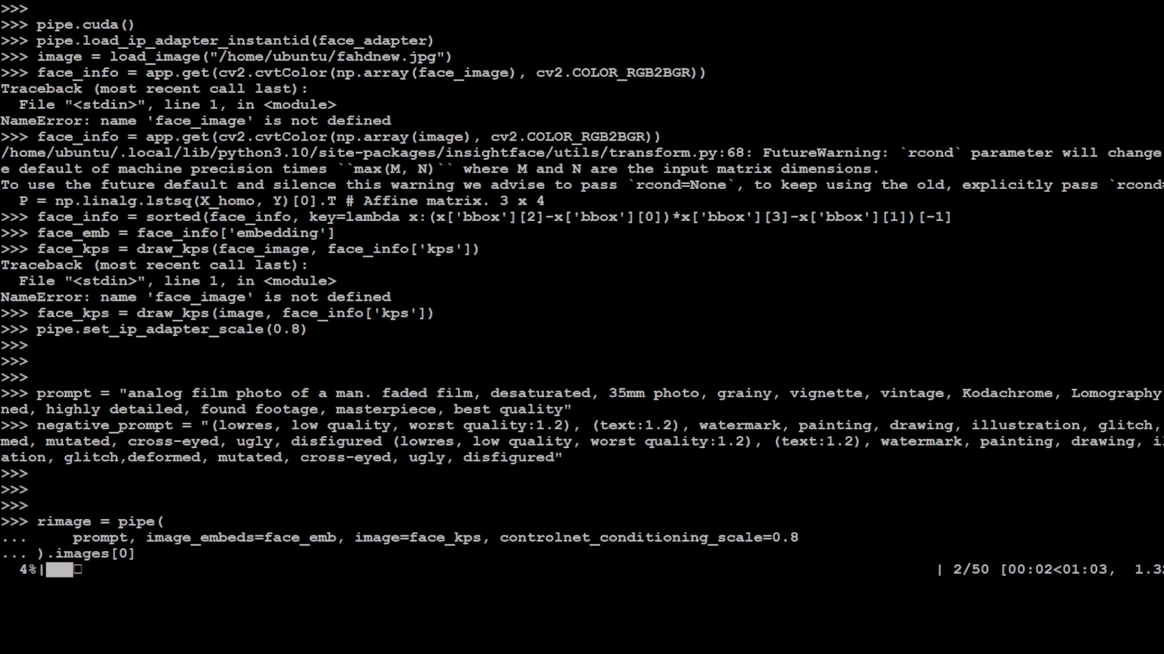